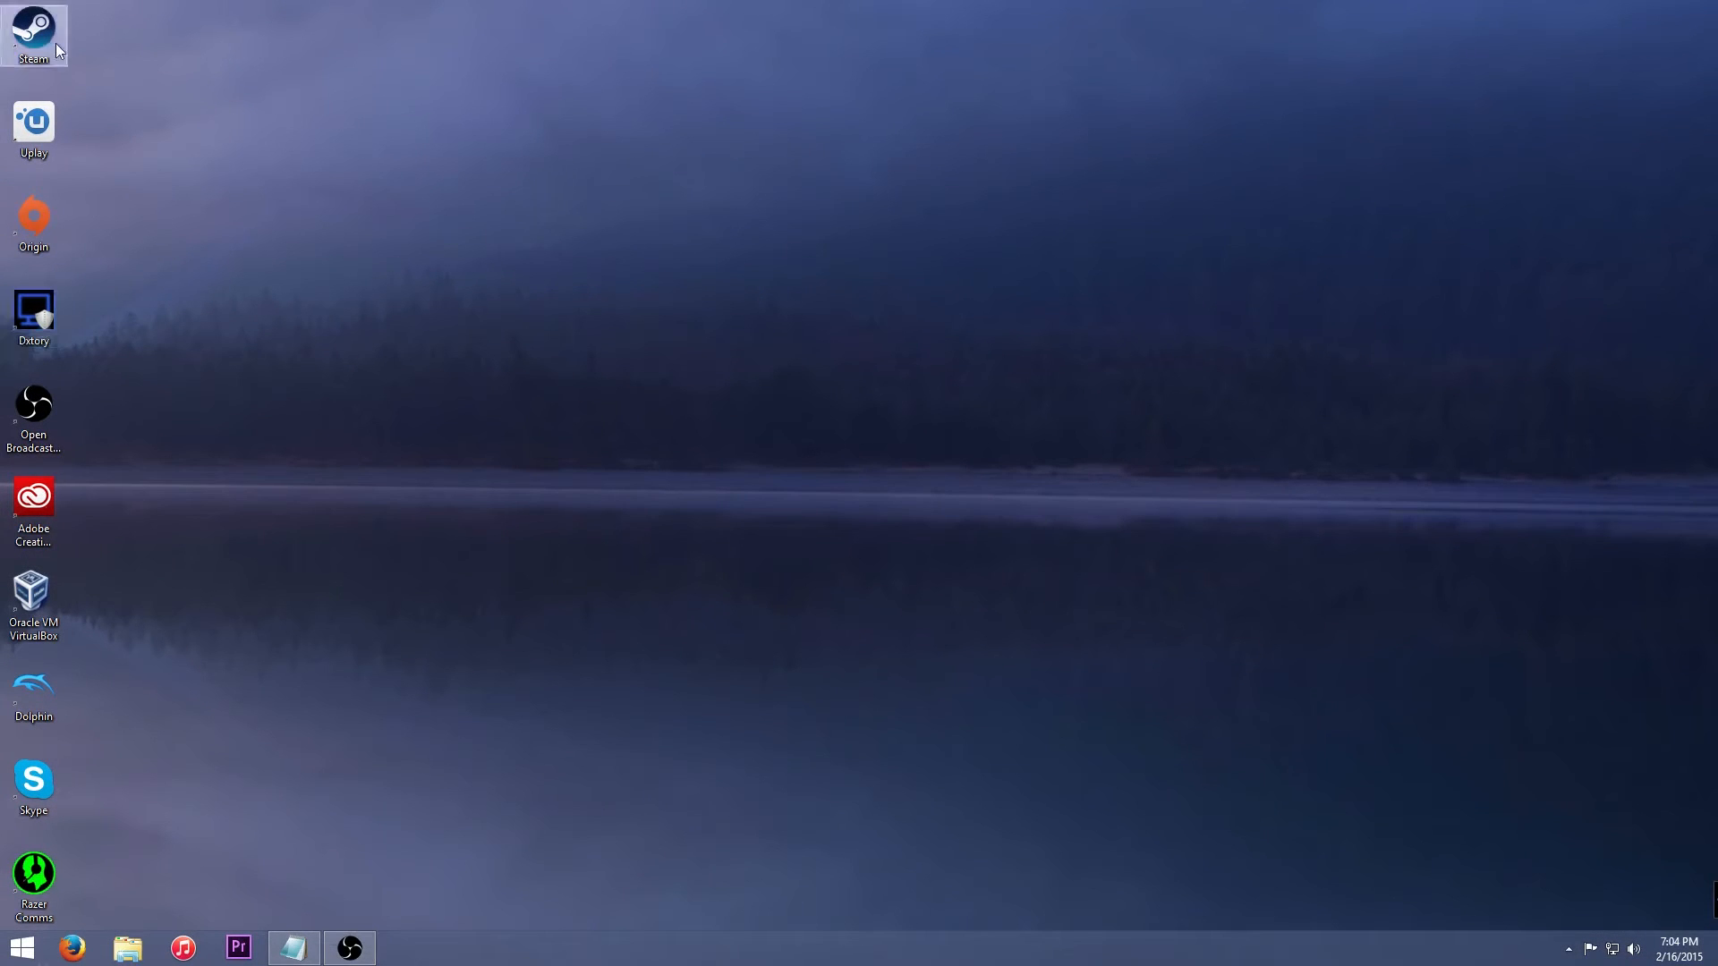
Launch Steam and select Half-Life 2 in the game Library.
double_click(33, 33)
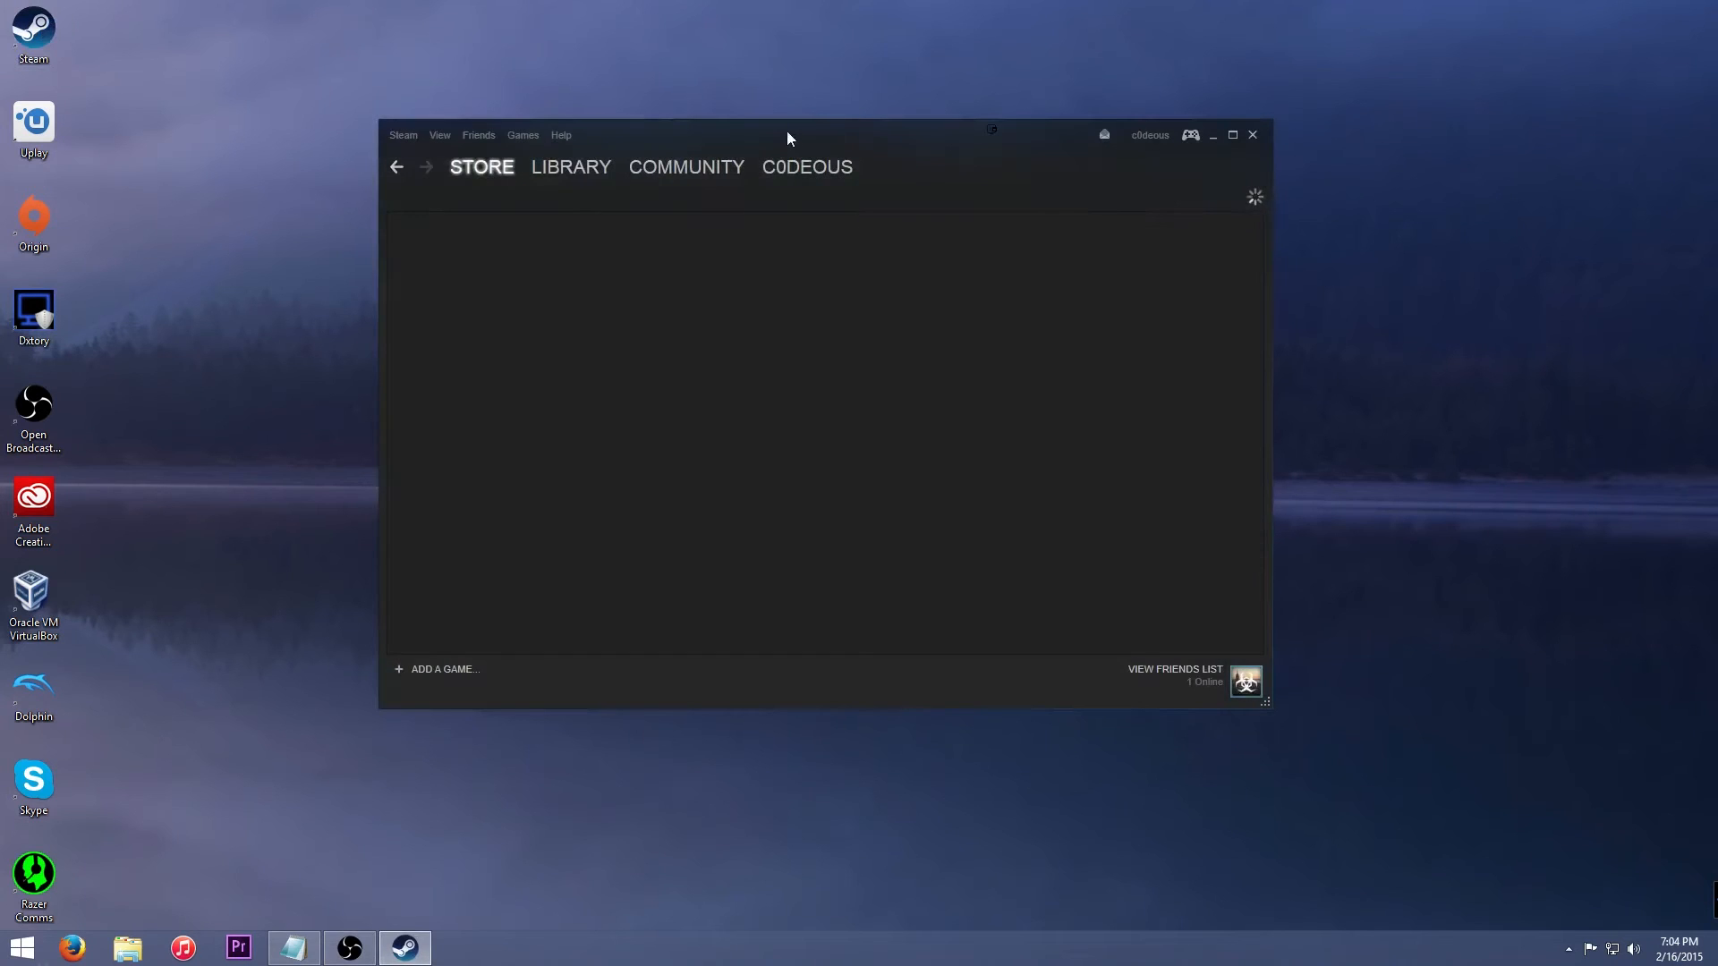
left_click(570, 166)
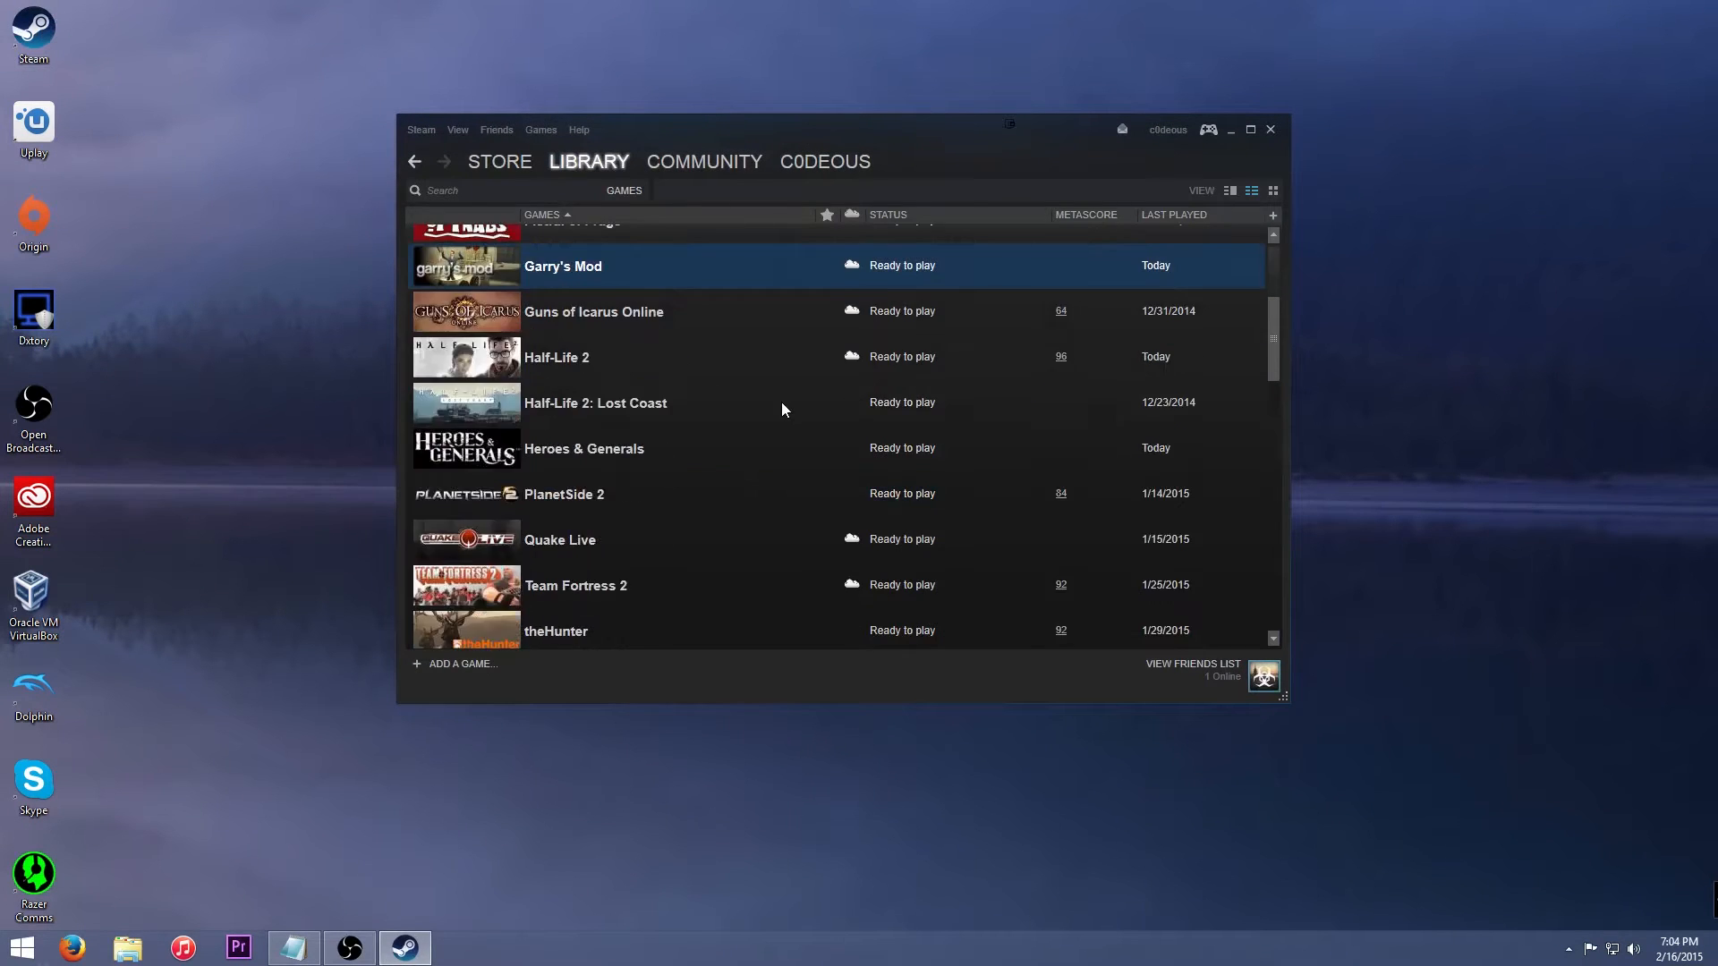
mouse_move(559, 370)
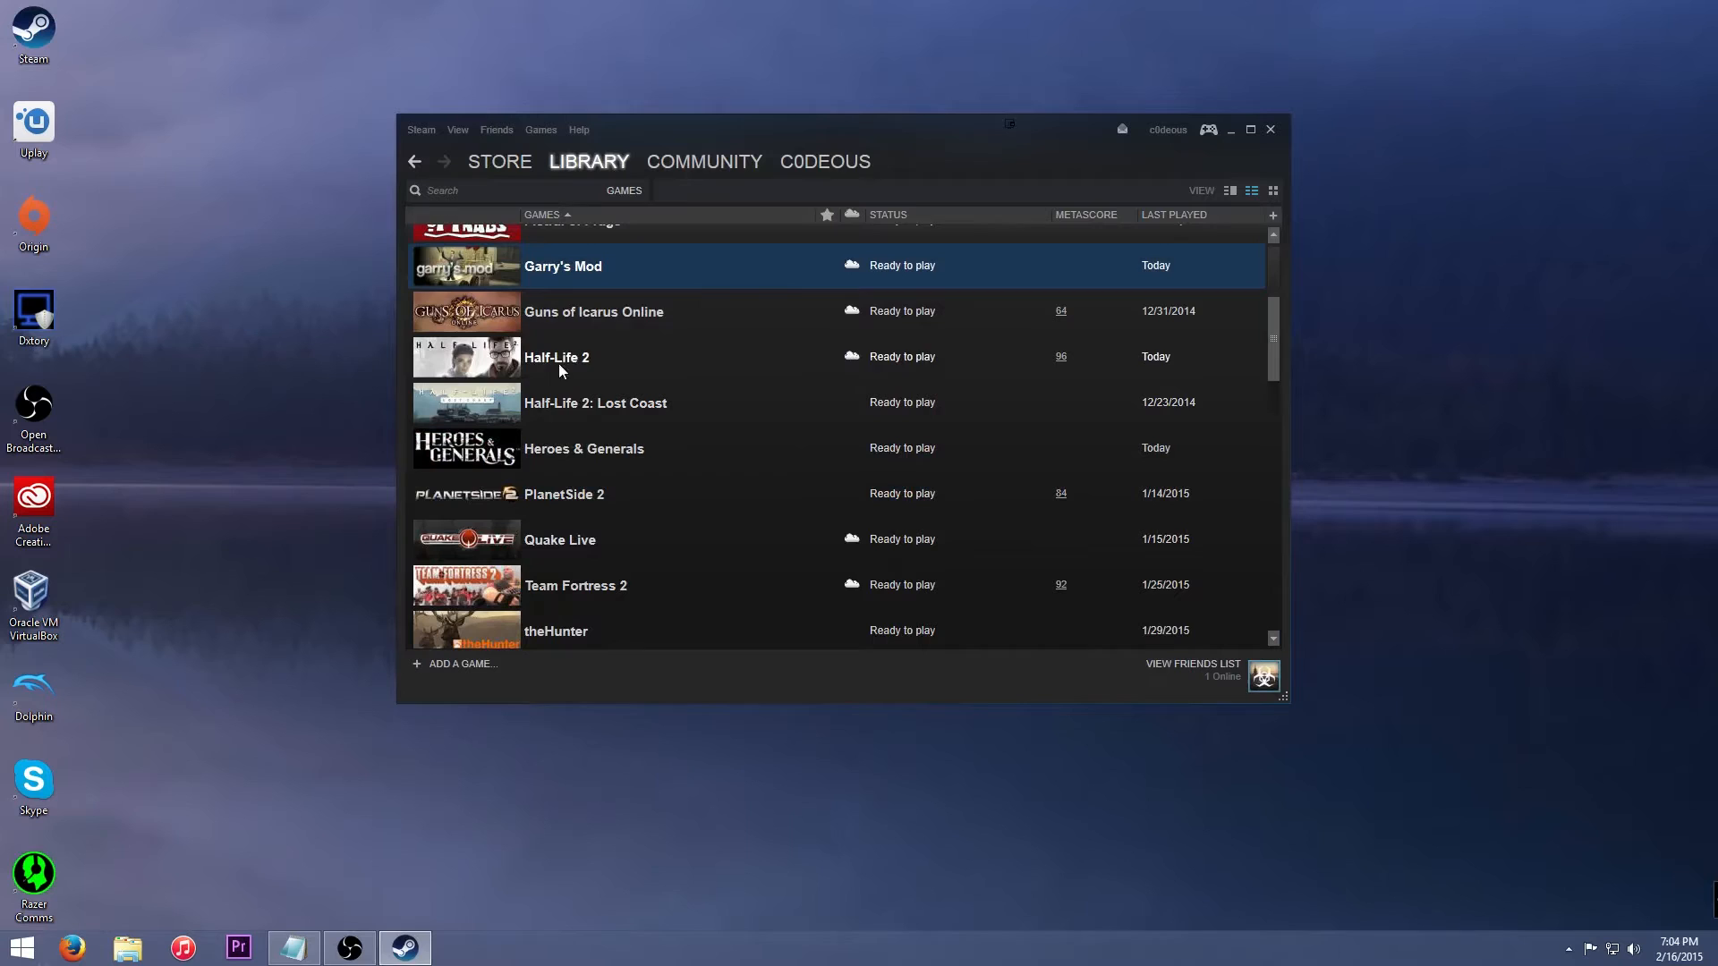
left_click(556, 356)
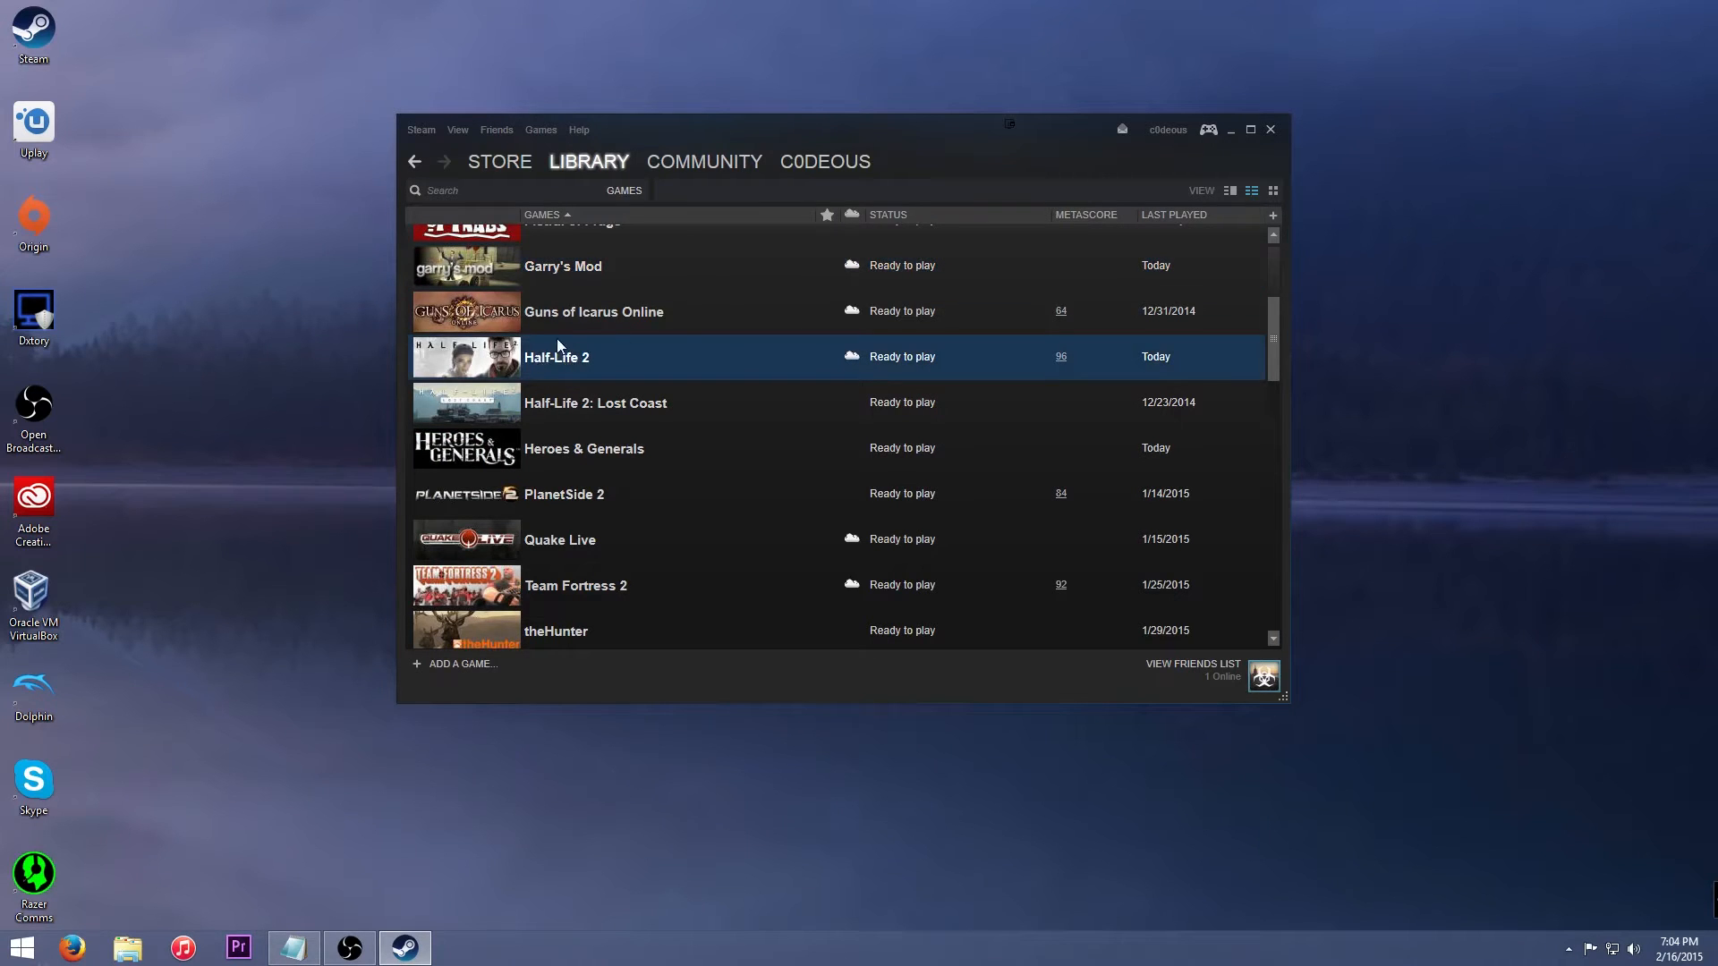
mouse_move(592, 370)
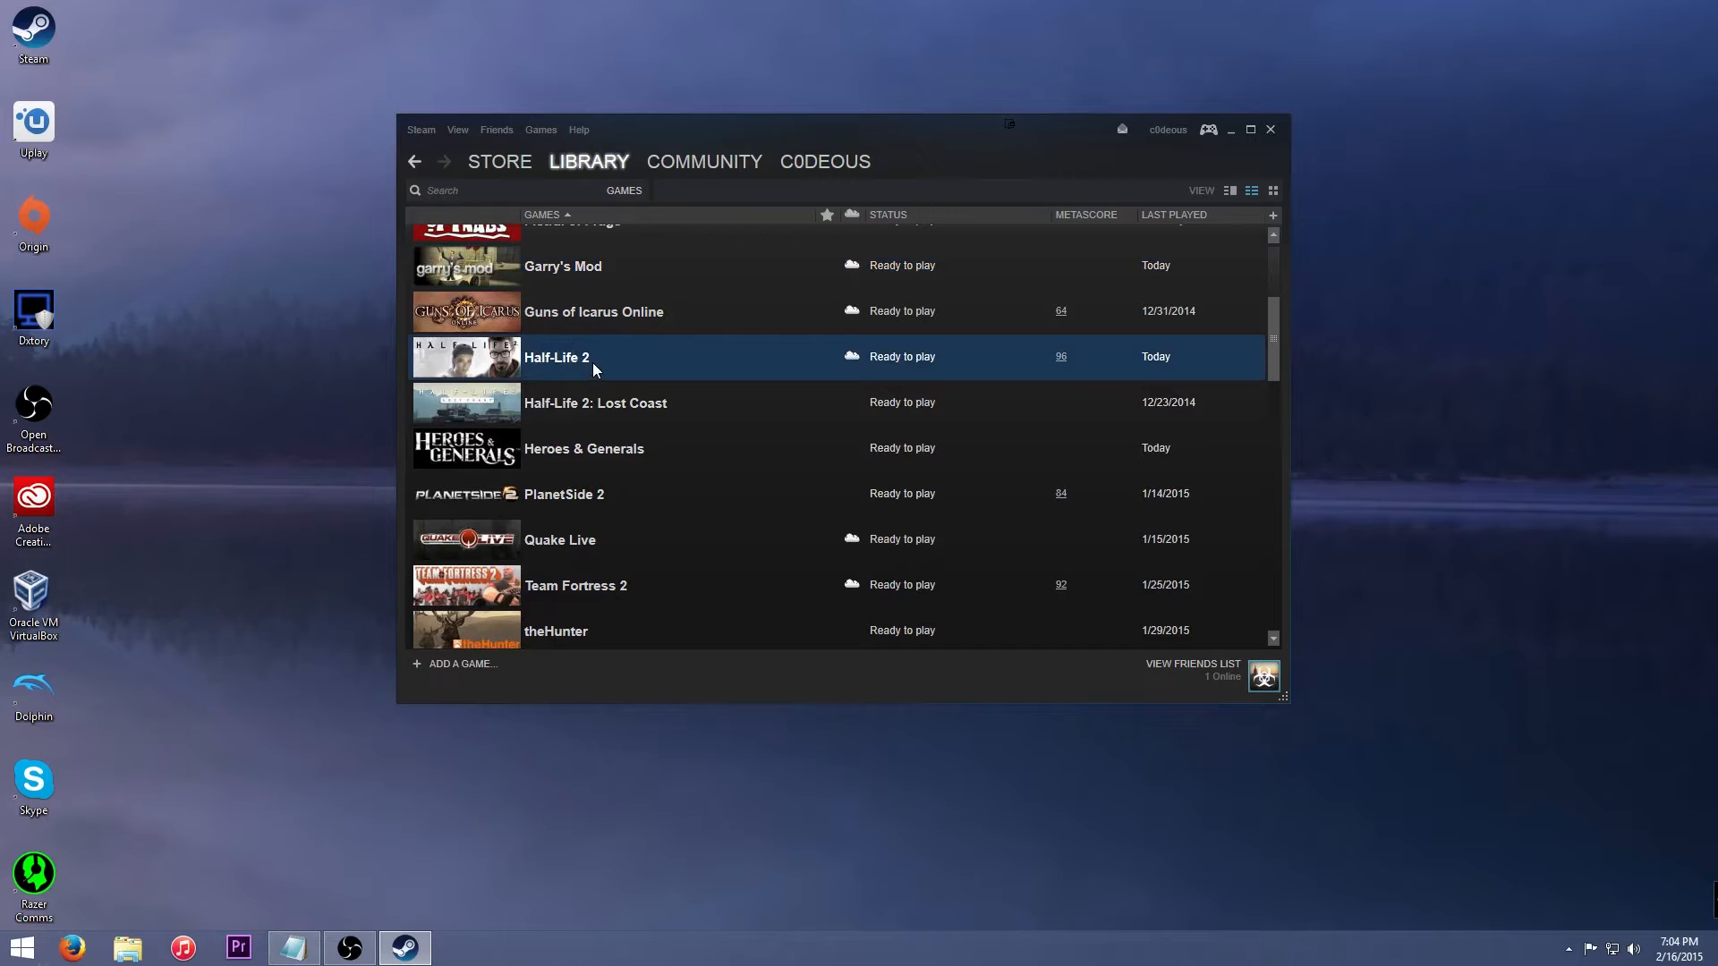
right_click(557, 357)
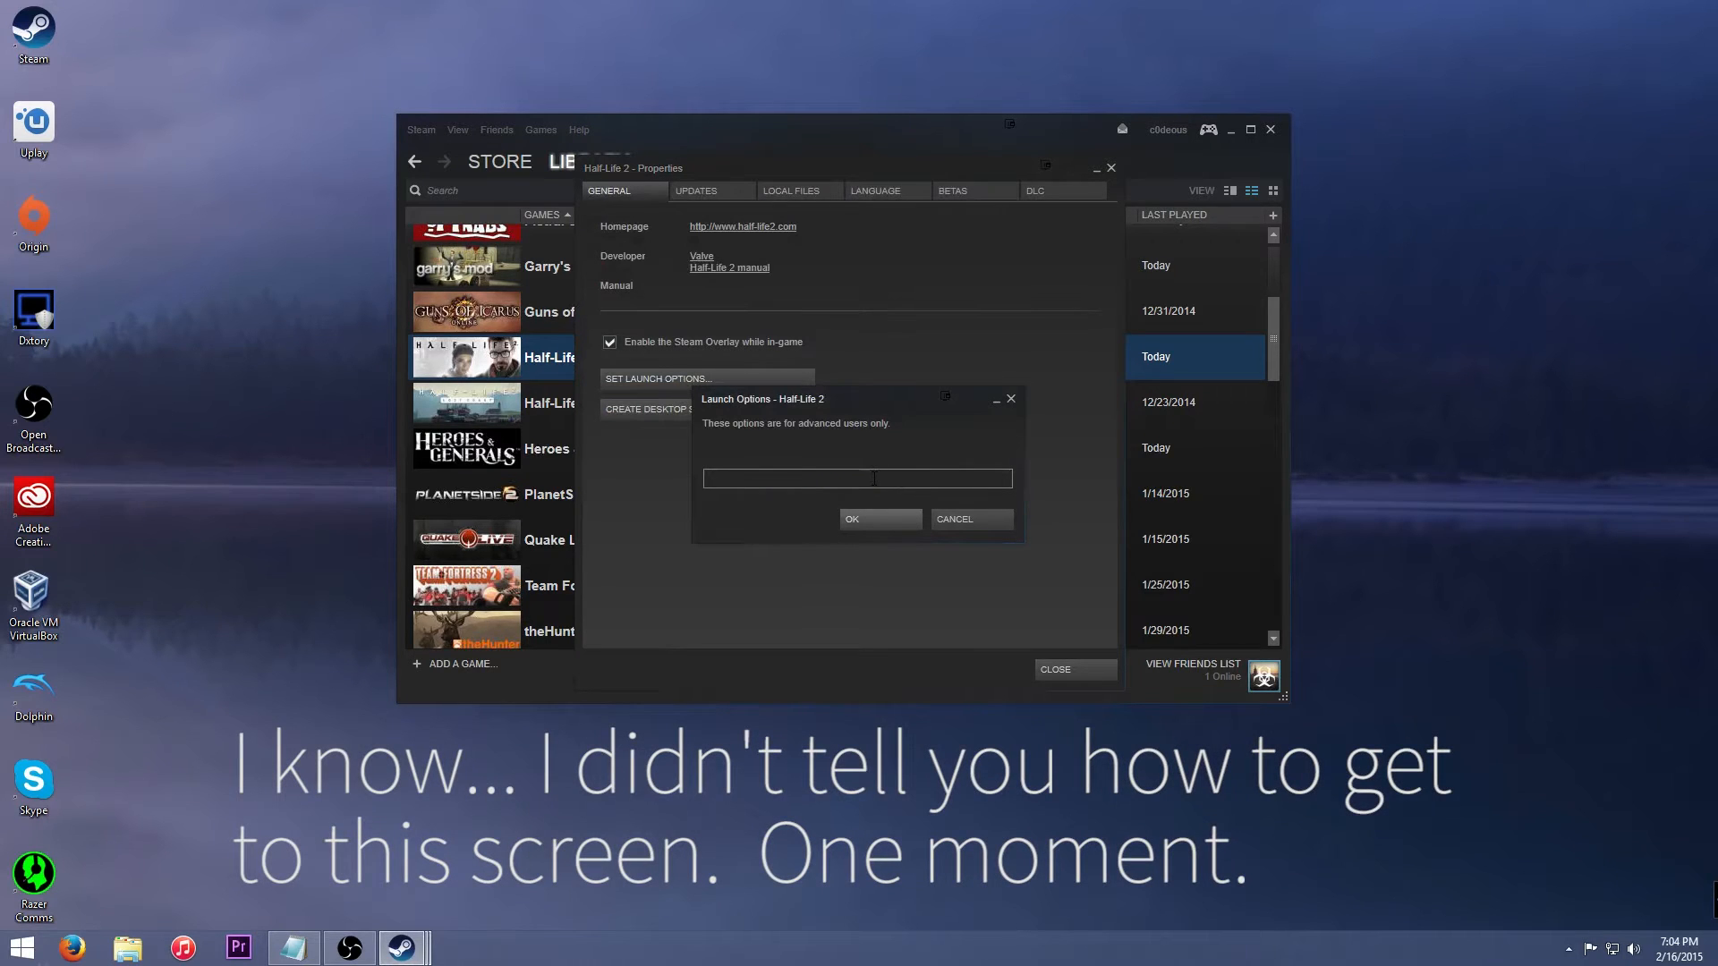
left_click(857, 479)
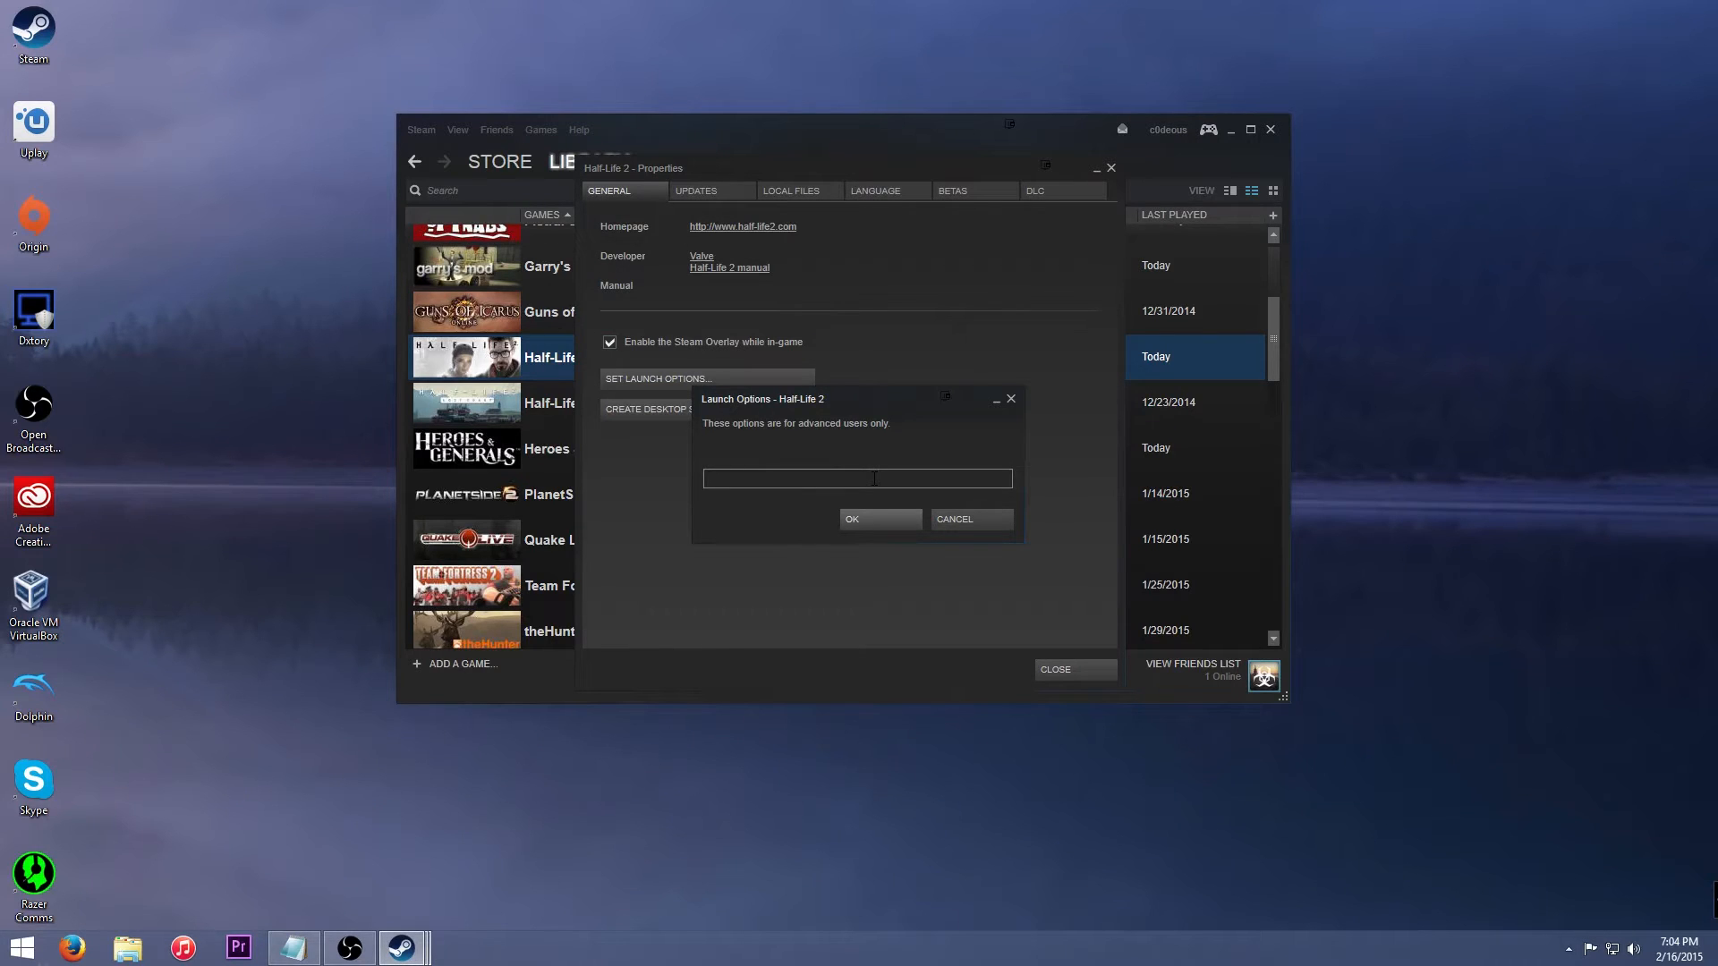
left_click(858, 478)
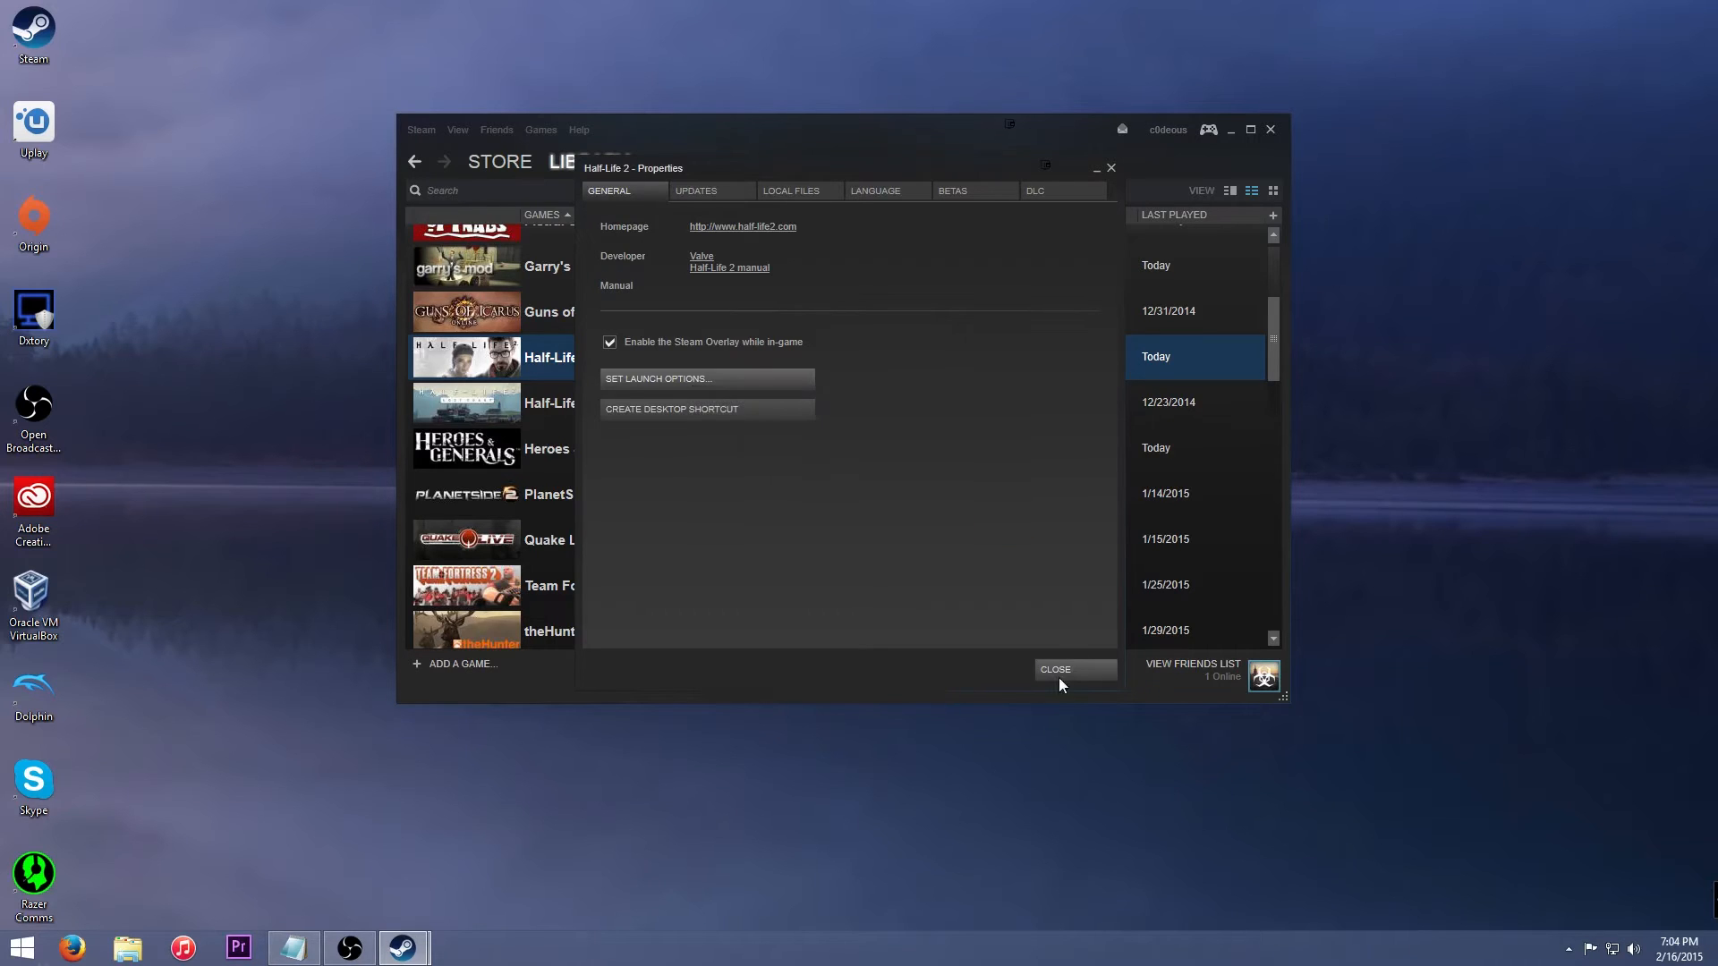
left_click(1054, 669)
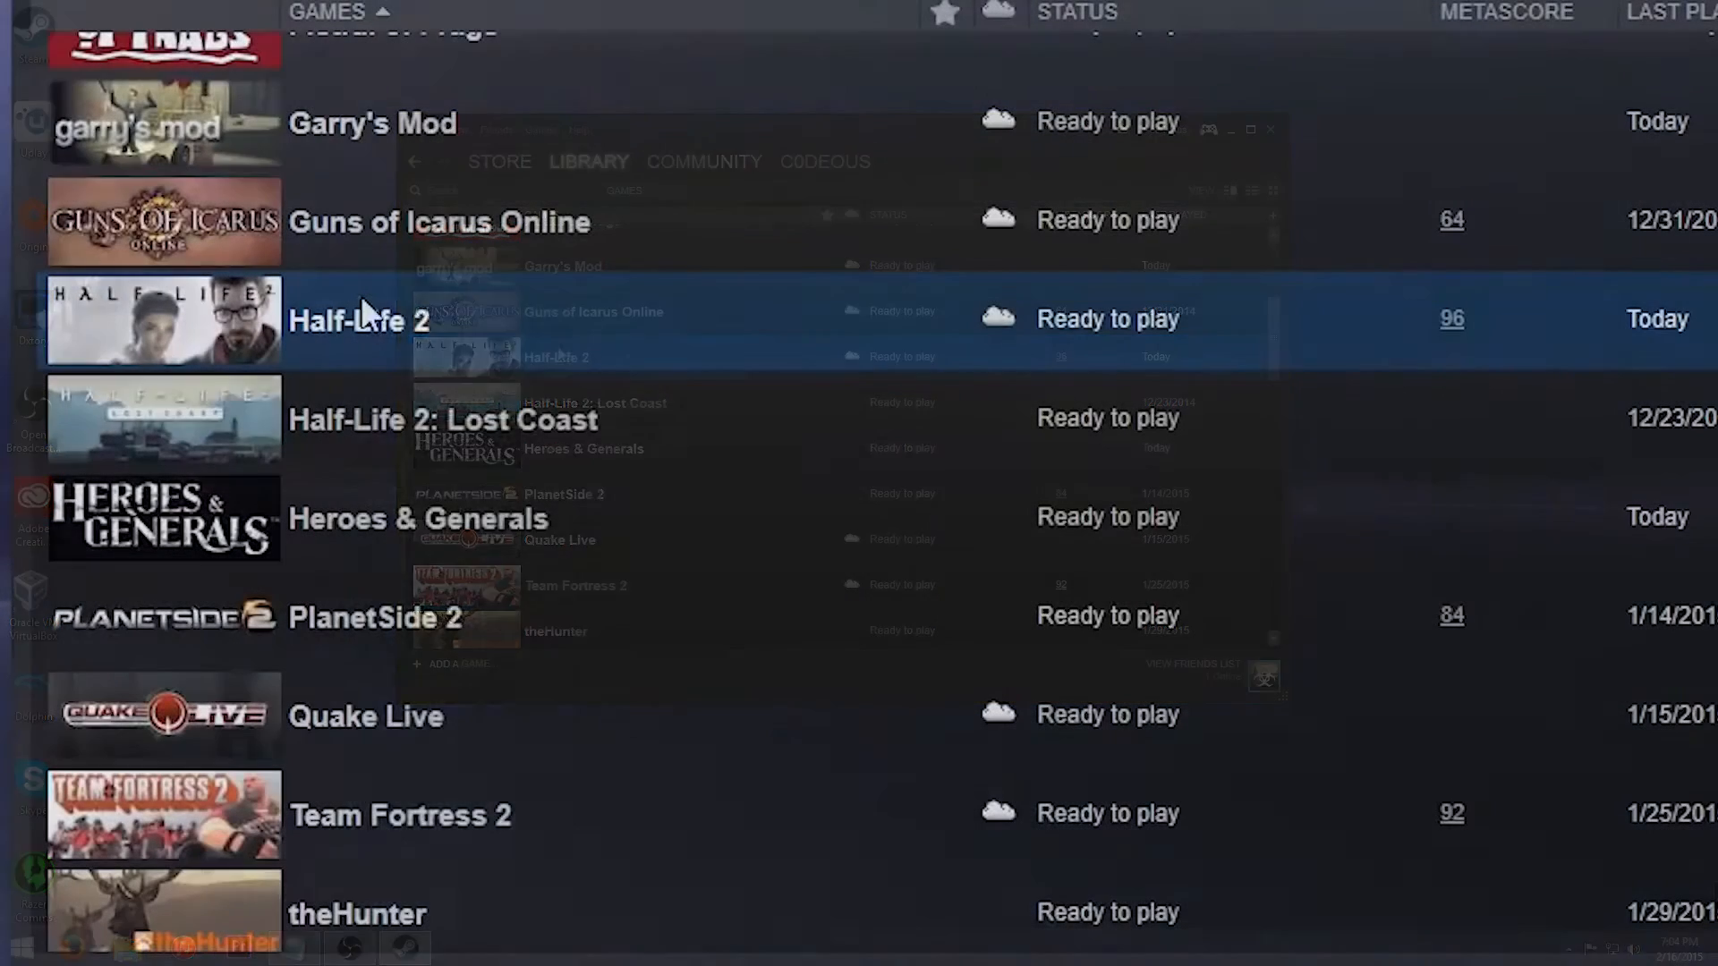
Open Half-Life 2's Properties and its Launch Options box.
right_click(360, 319)
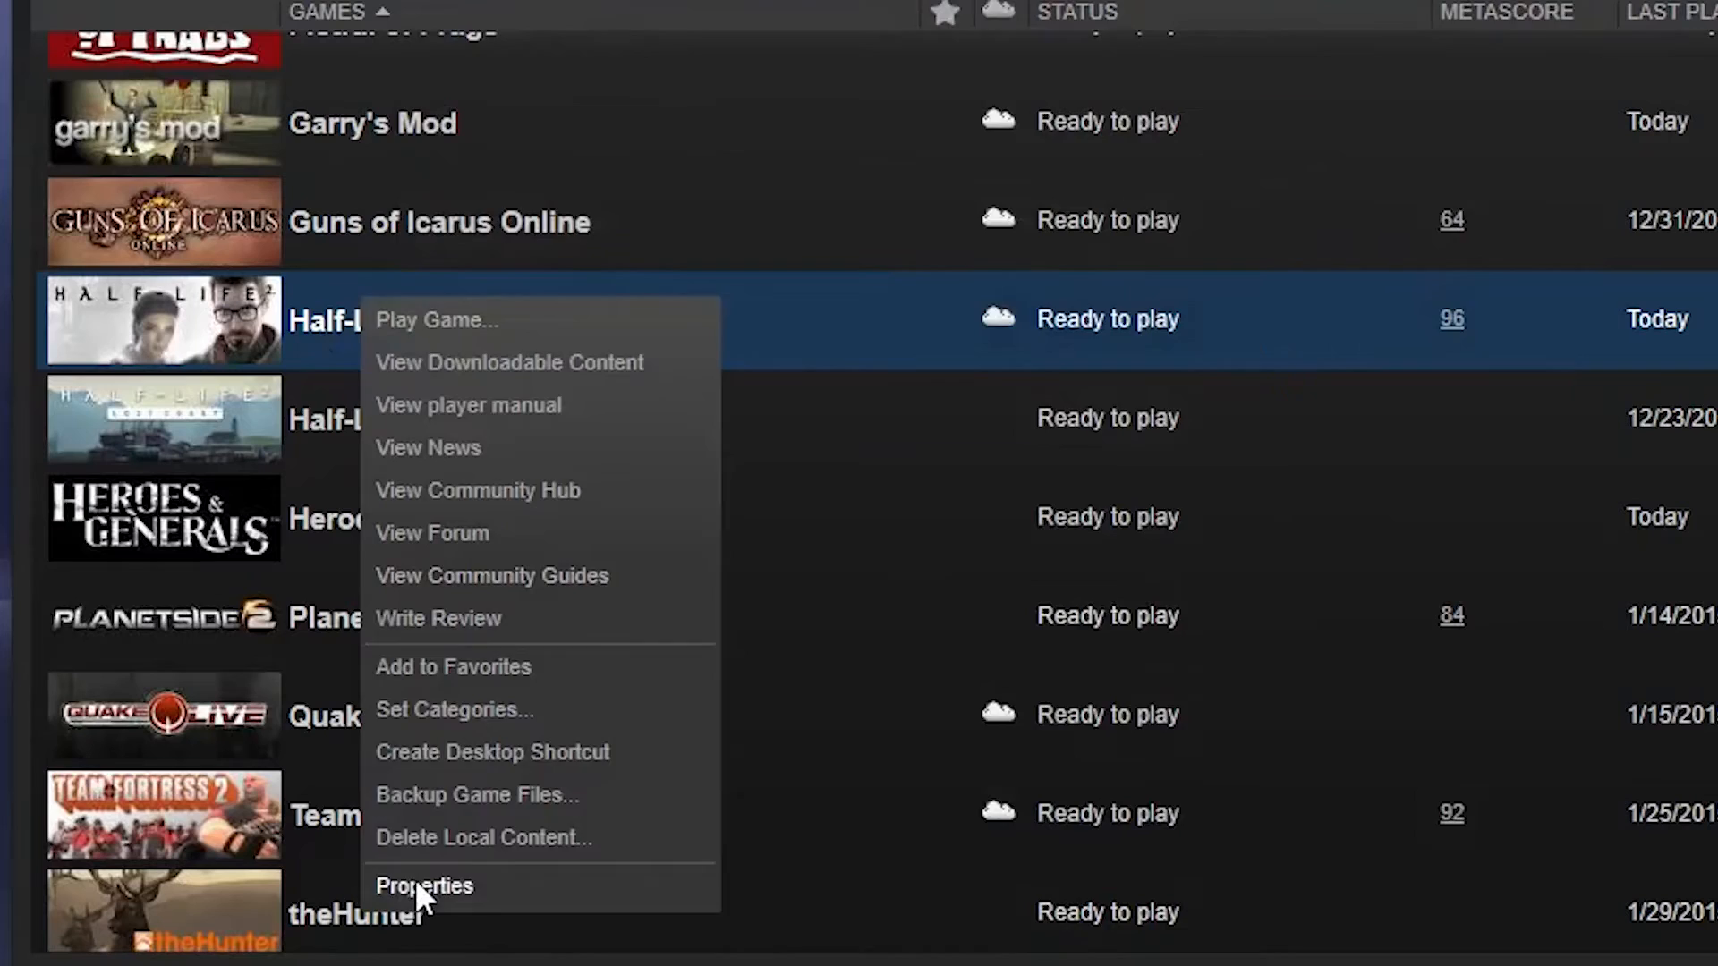
left_click(423, 884)
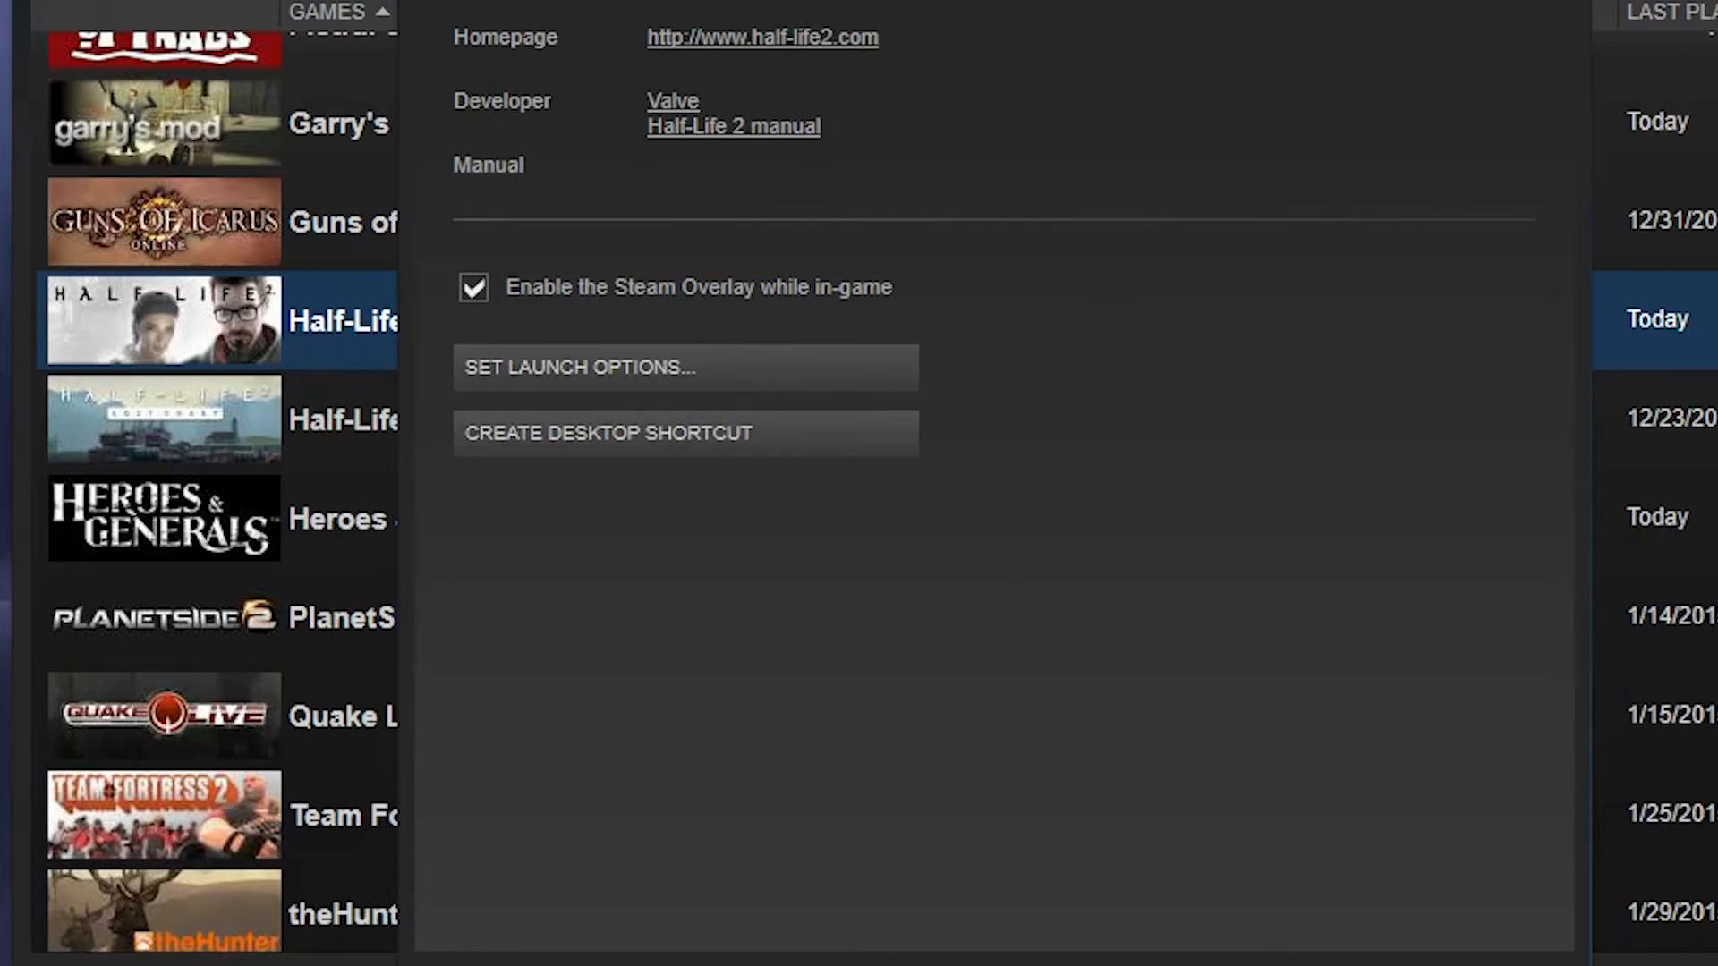
mouse_move(596, 392)
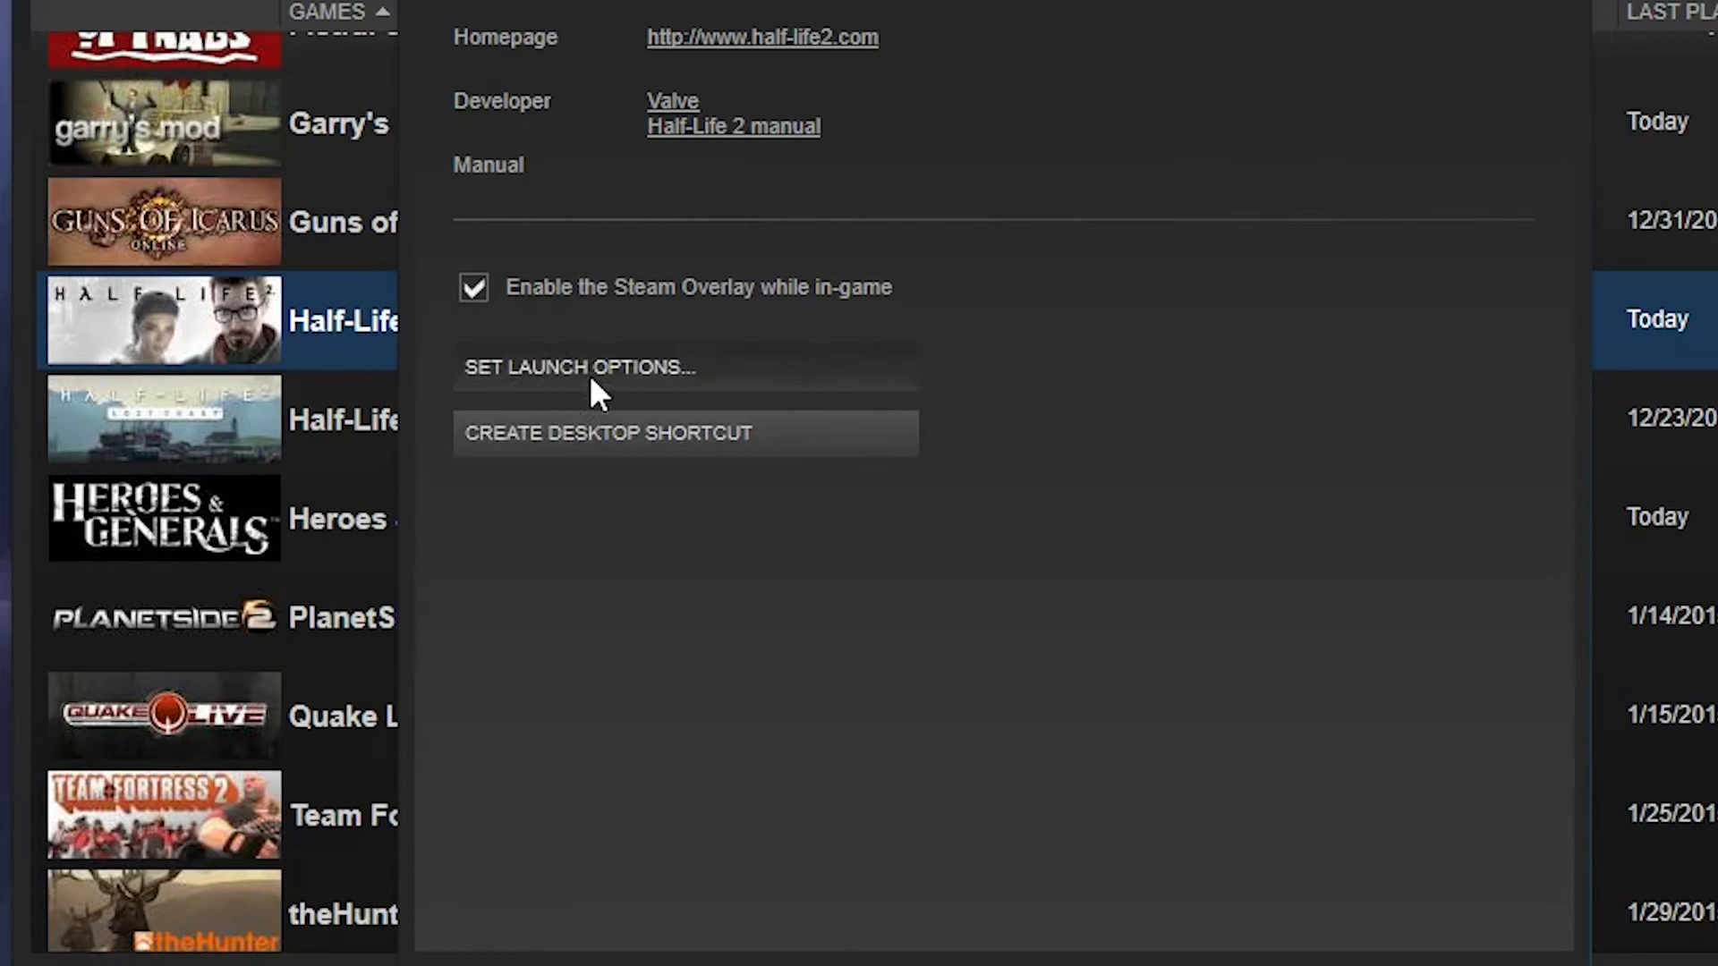
left_click(579, 366)
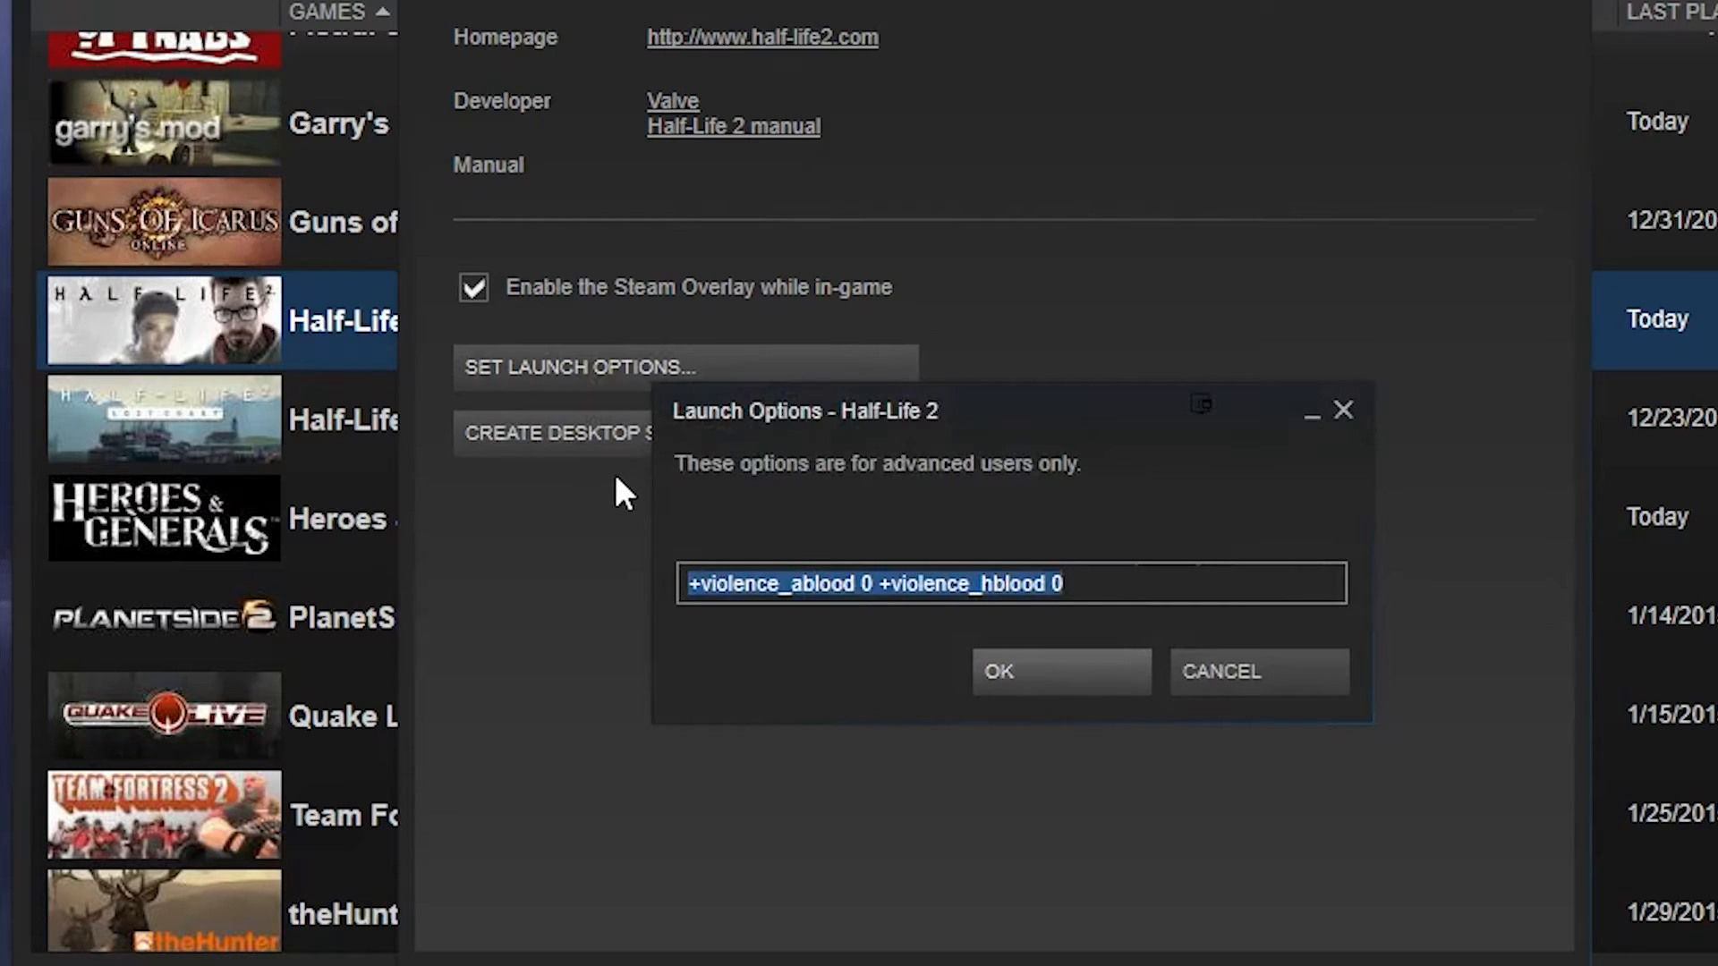
Type partial violence and hblood blood options, then clear the box again.
key("Delete")
type("+")
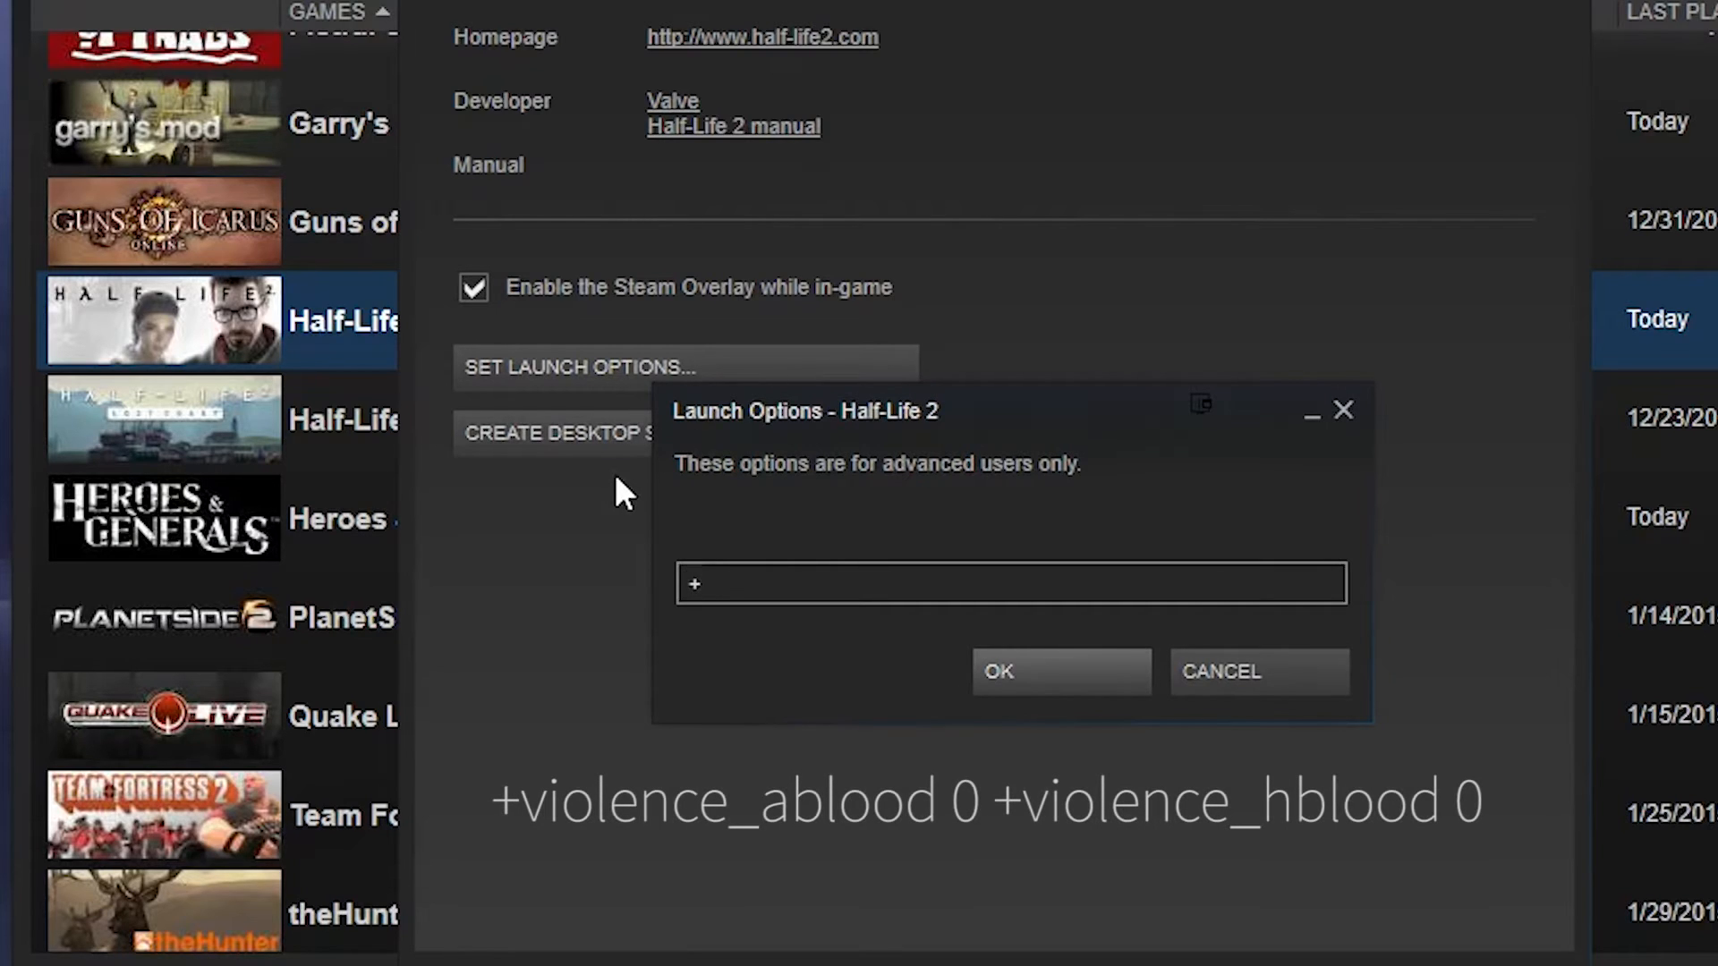
type("violence_a")
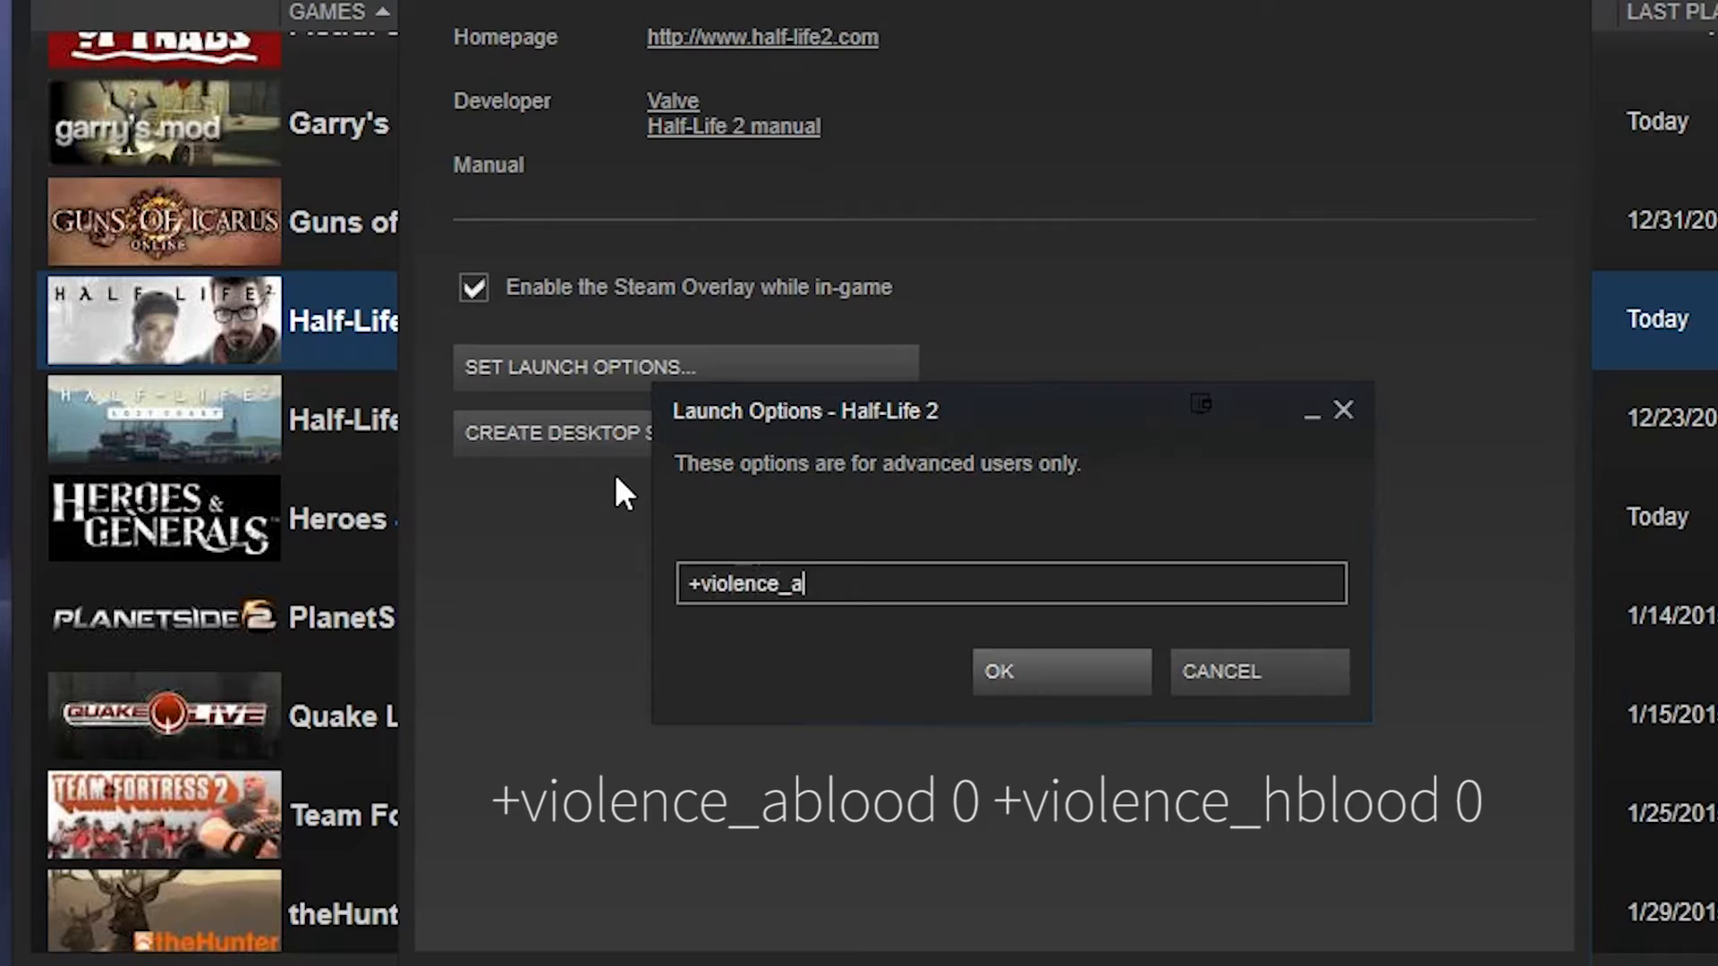
type("blood 0")
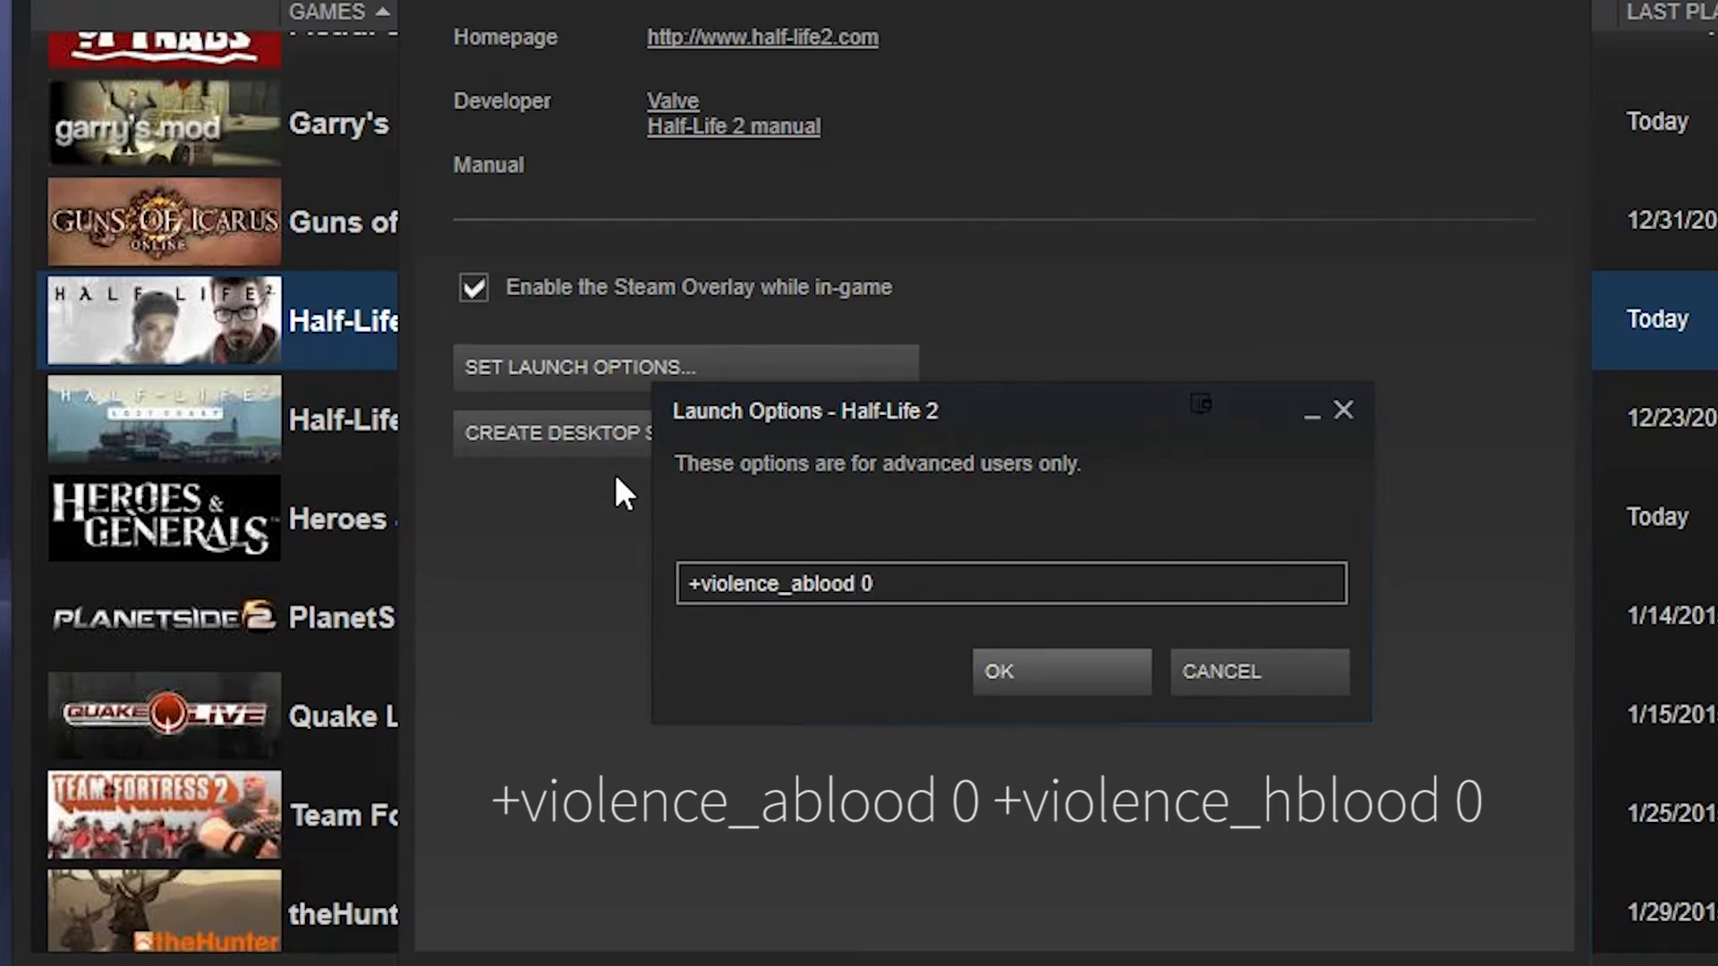
type("+violence_")
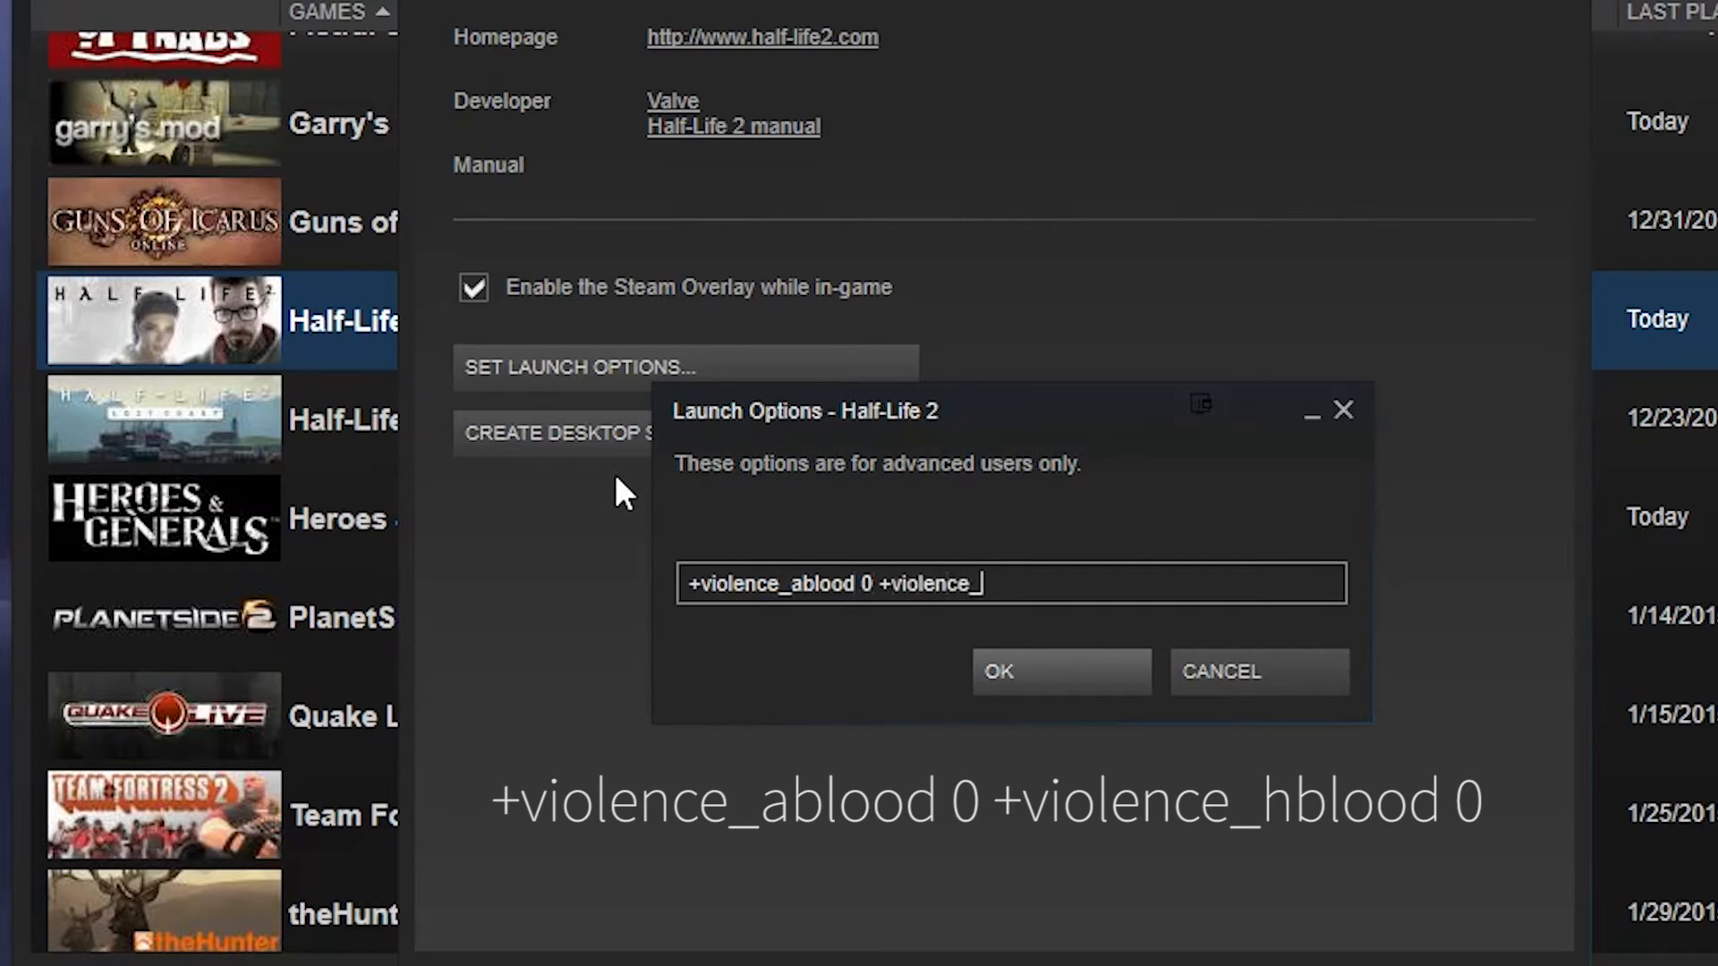
type("hblood 0")
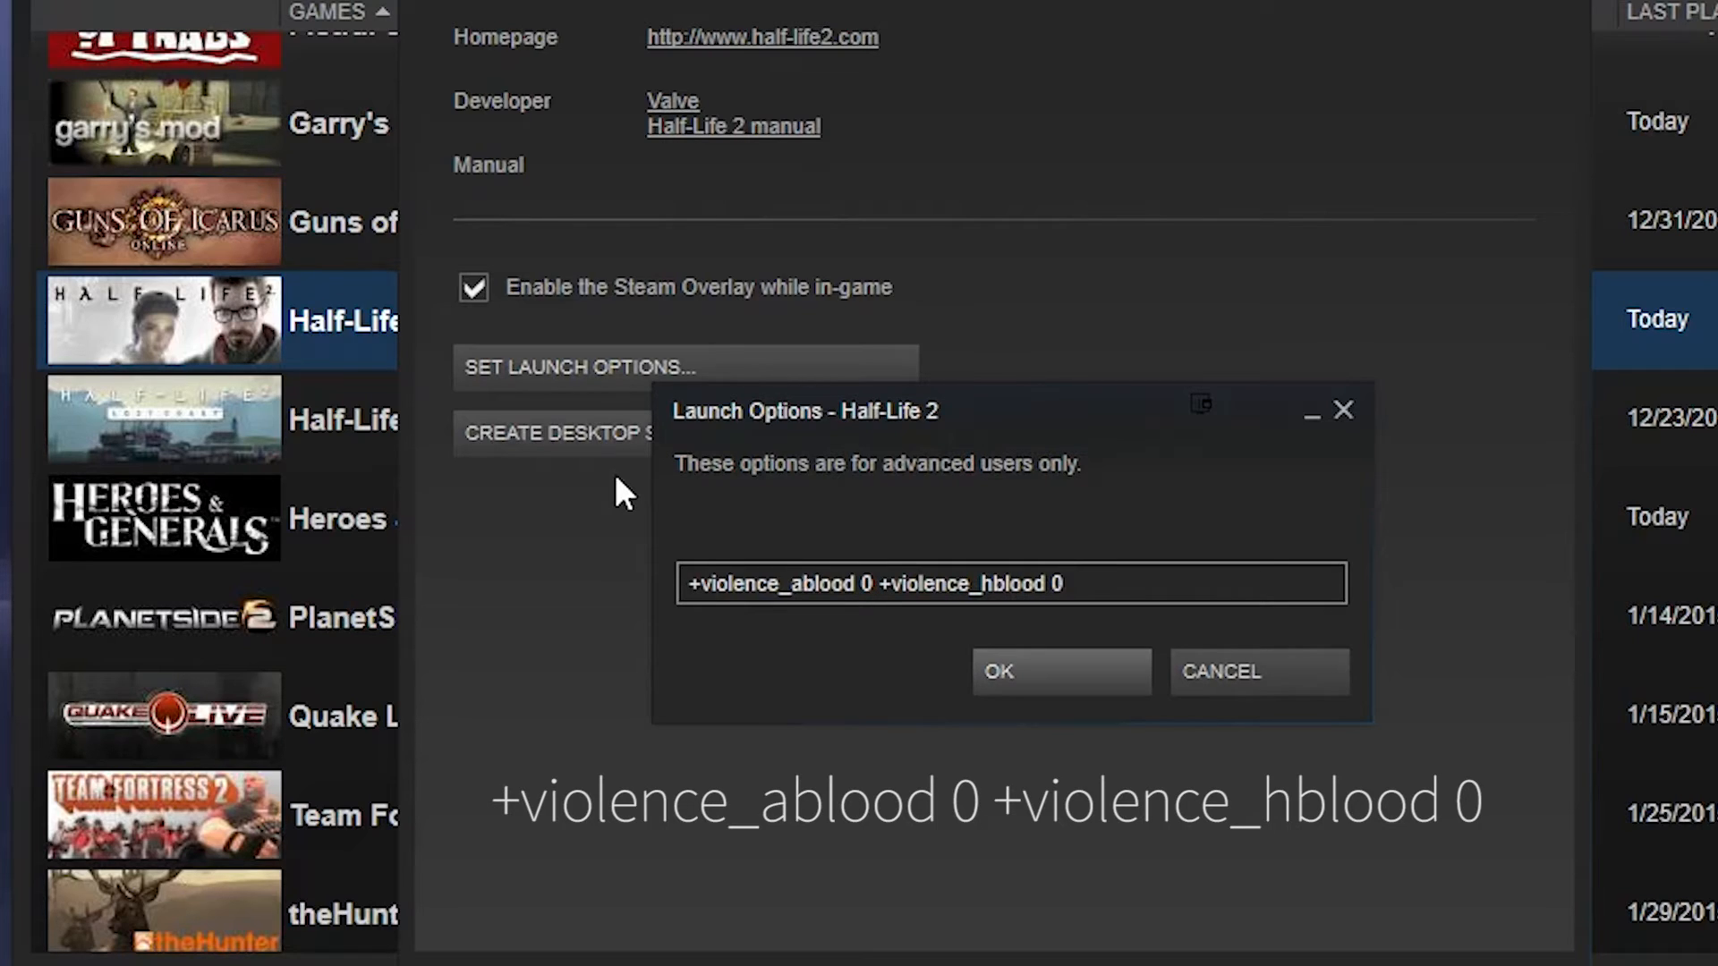
left_click(1062, 582)
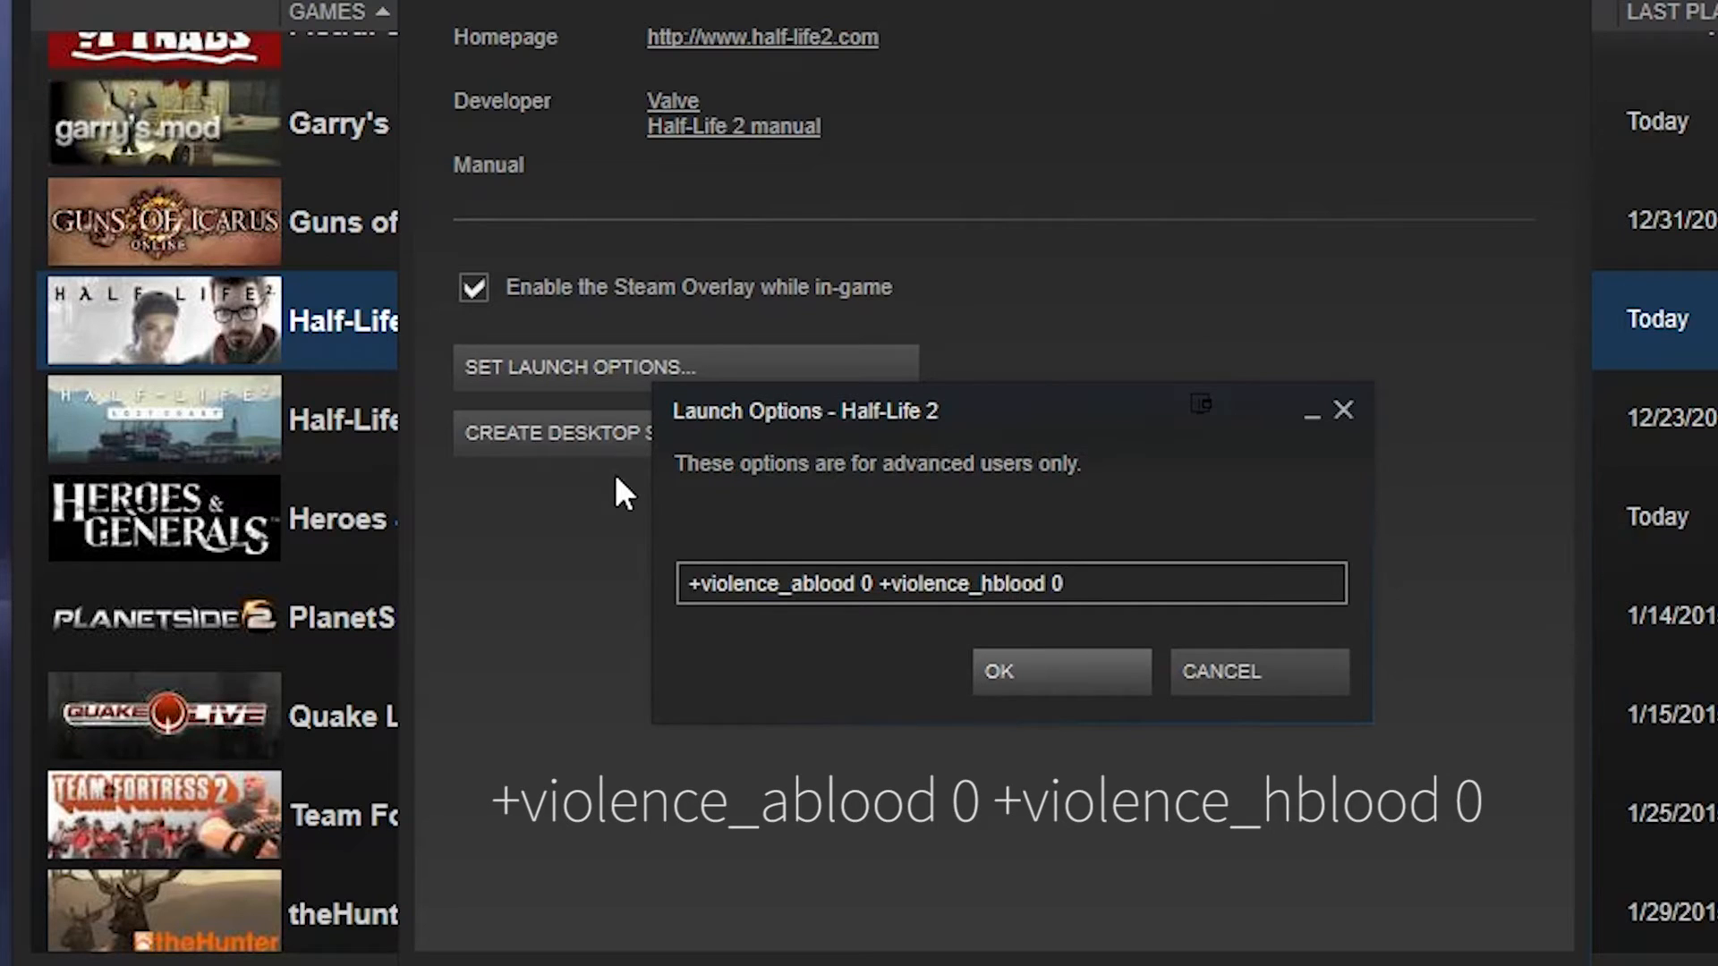
key("BackSpace")
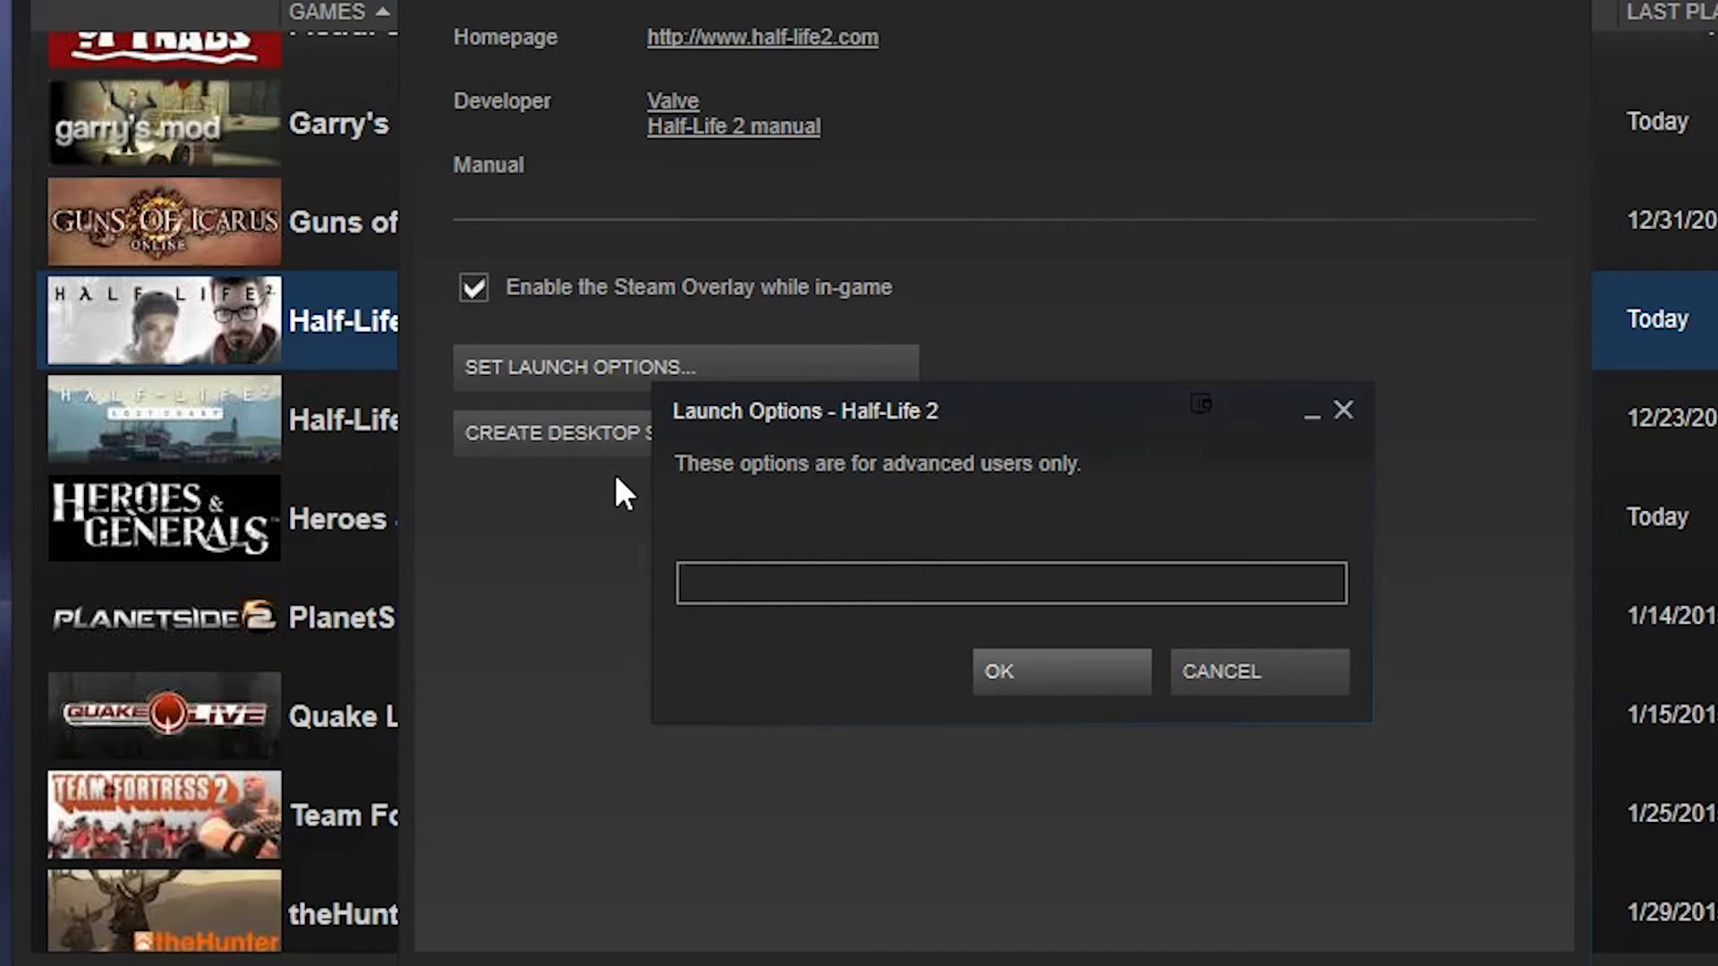
Enter '+violence_ablood 0 +violence_hblood 0' as Half-Life 2's launch options and confirm.
left_click(1008, 582)
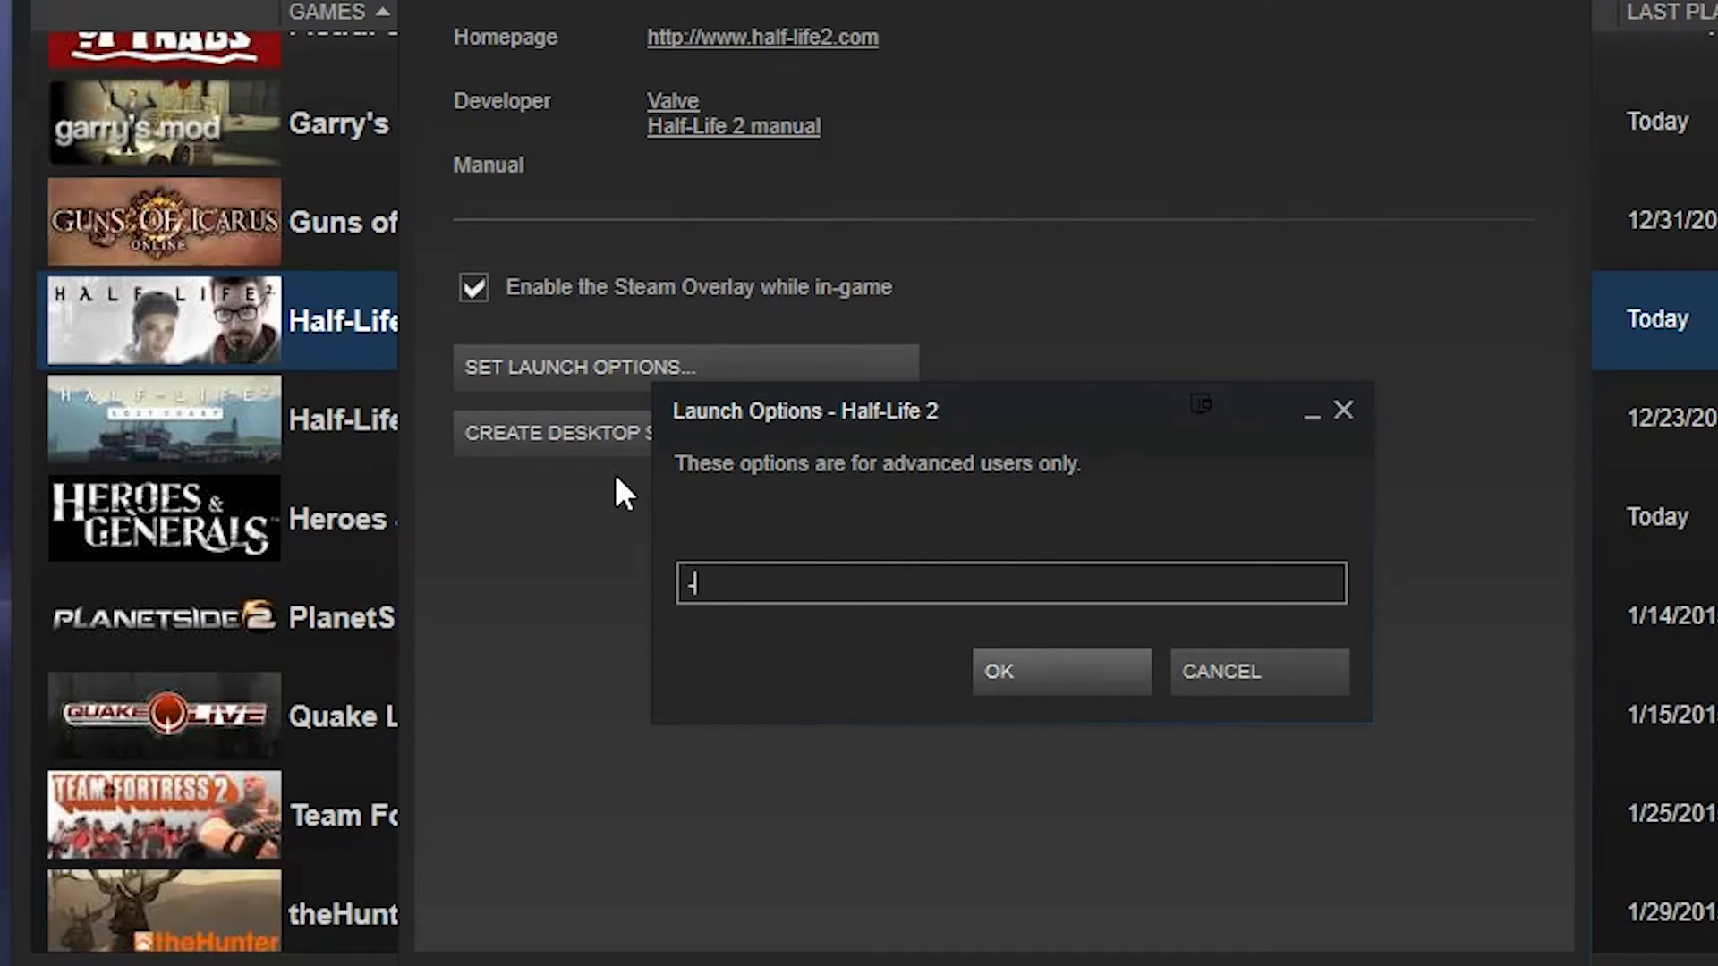
type("lv")
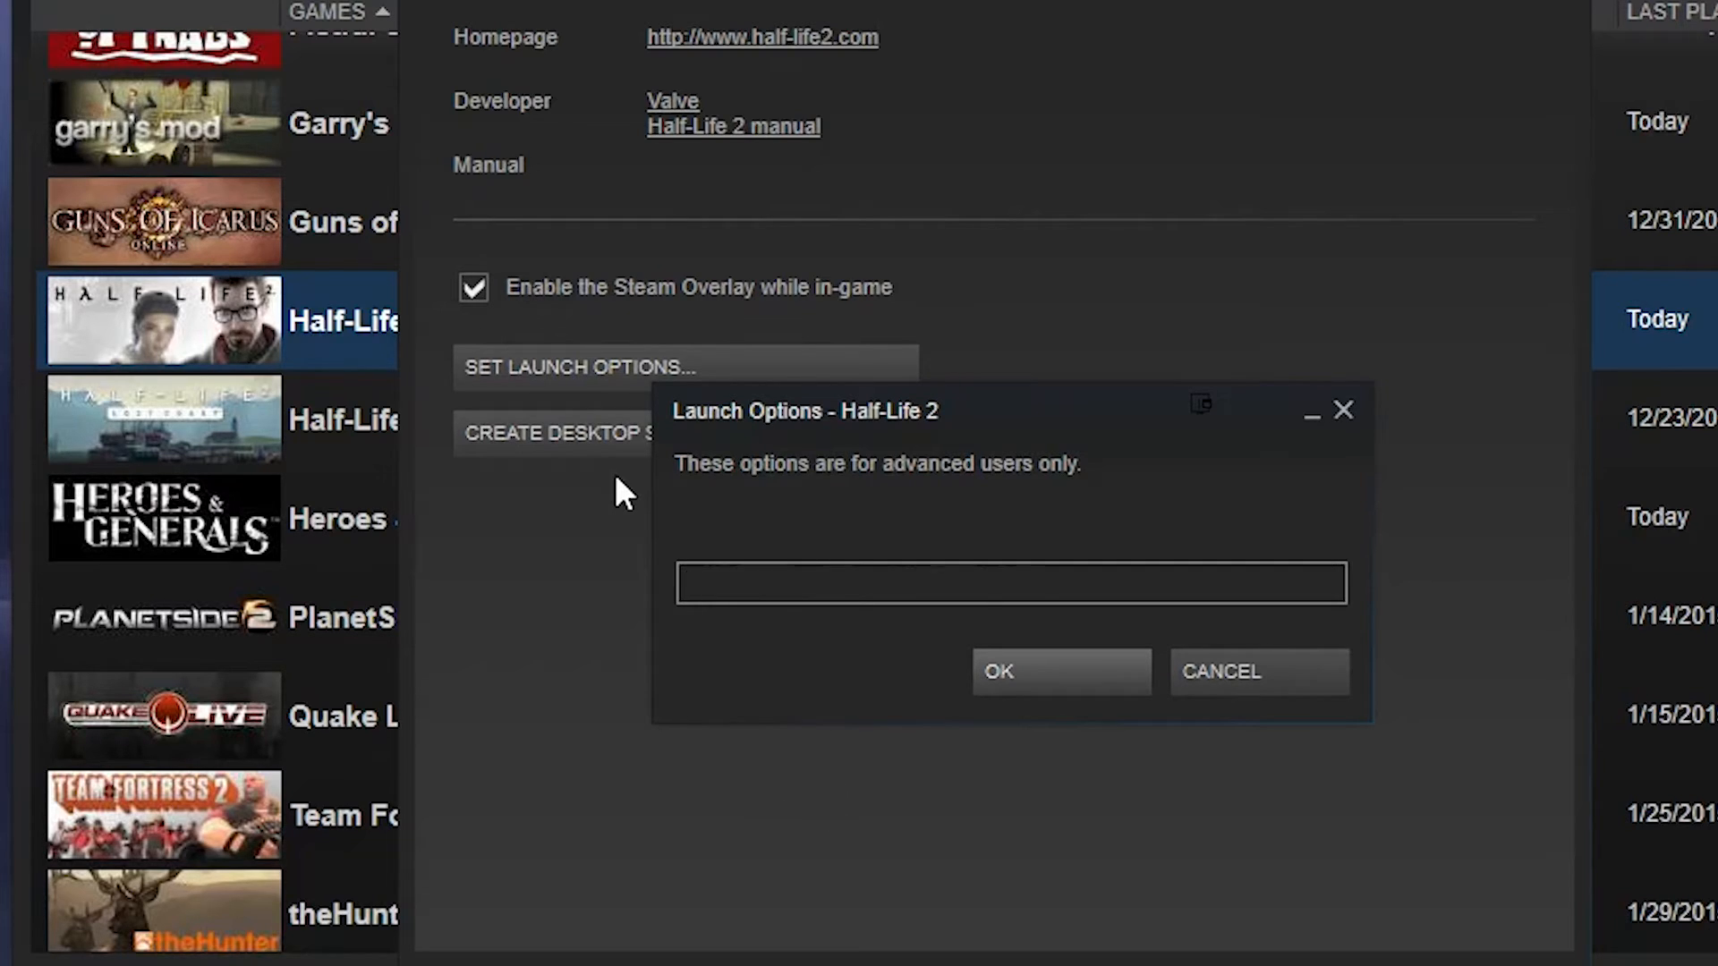
type("+violence_ablood 0 +violence_hblood 0")
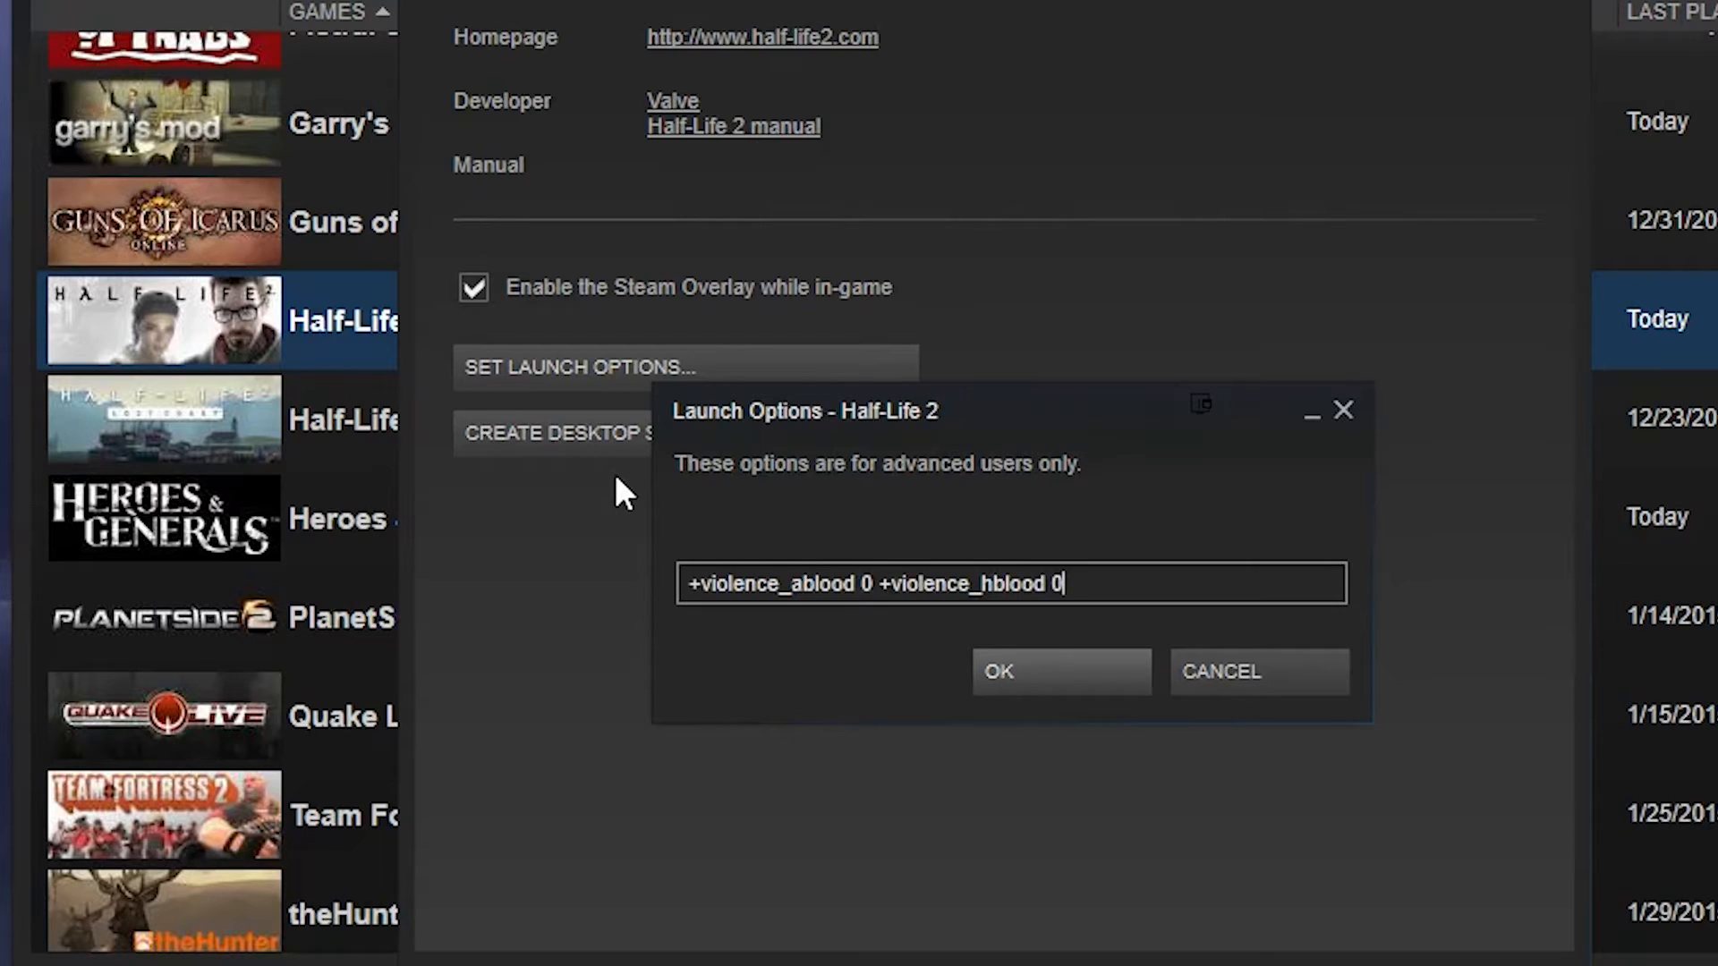
left_click(1059, 670)
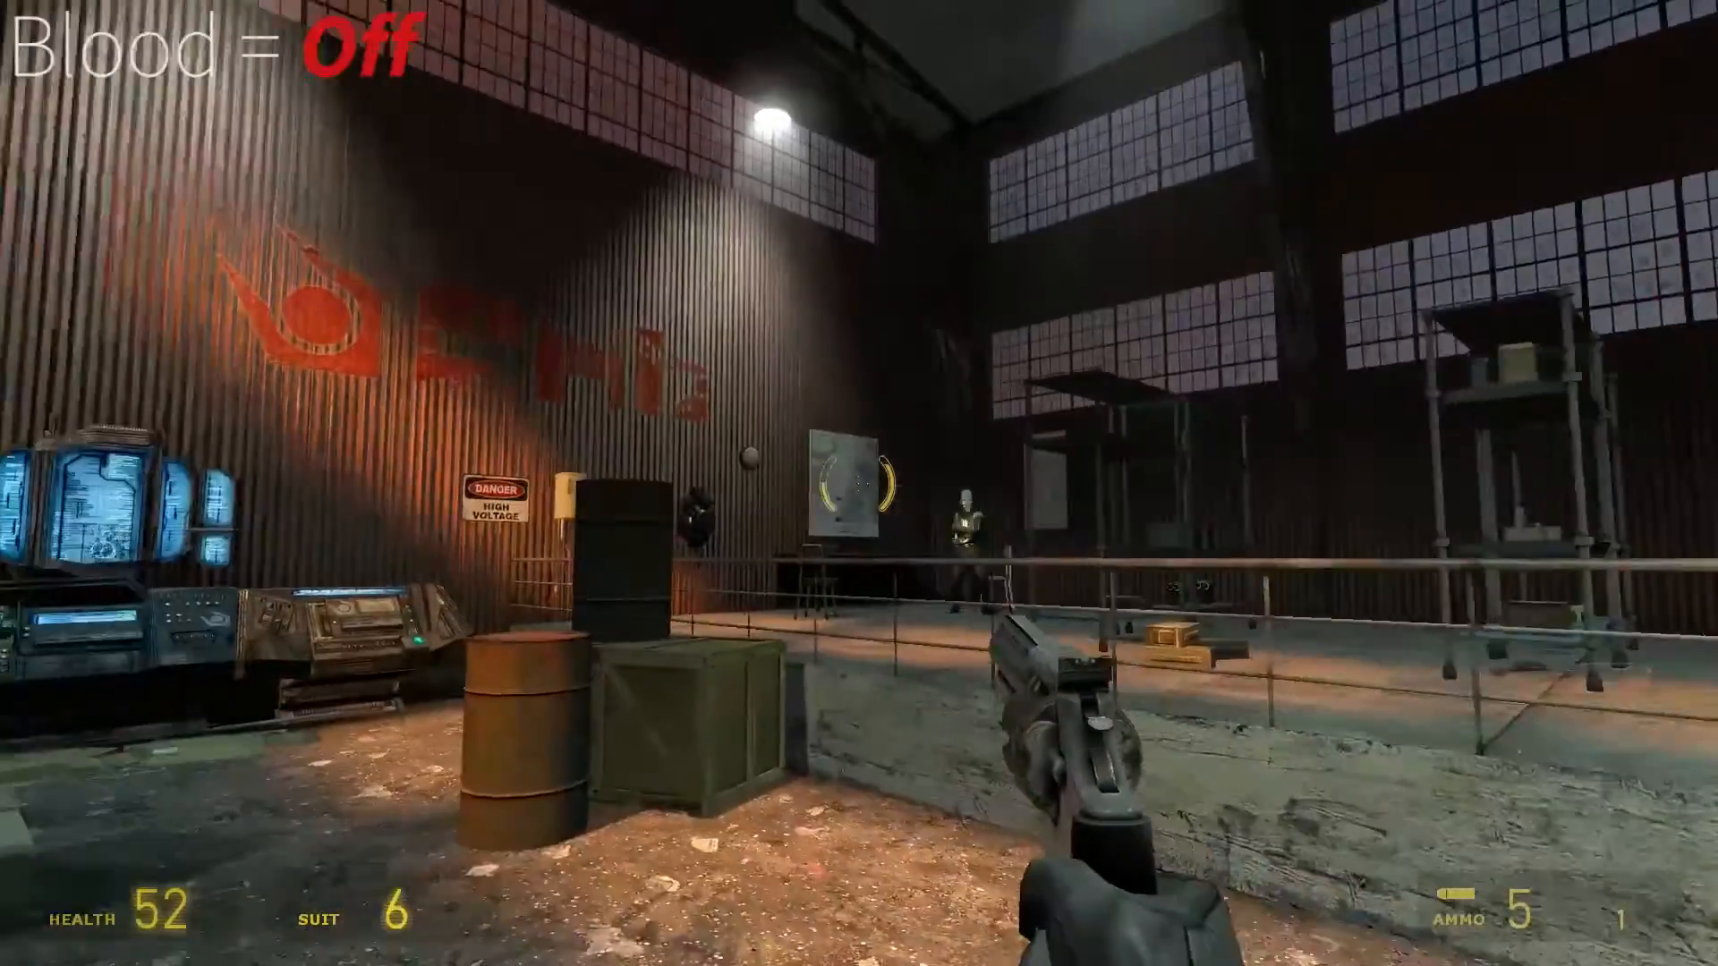
Shoot at enemies in Half-Life 2 to confirm no blood appears.
left_click(859, 482)
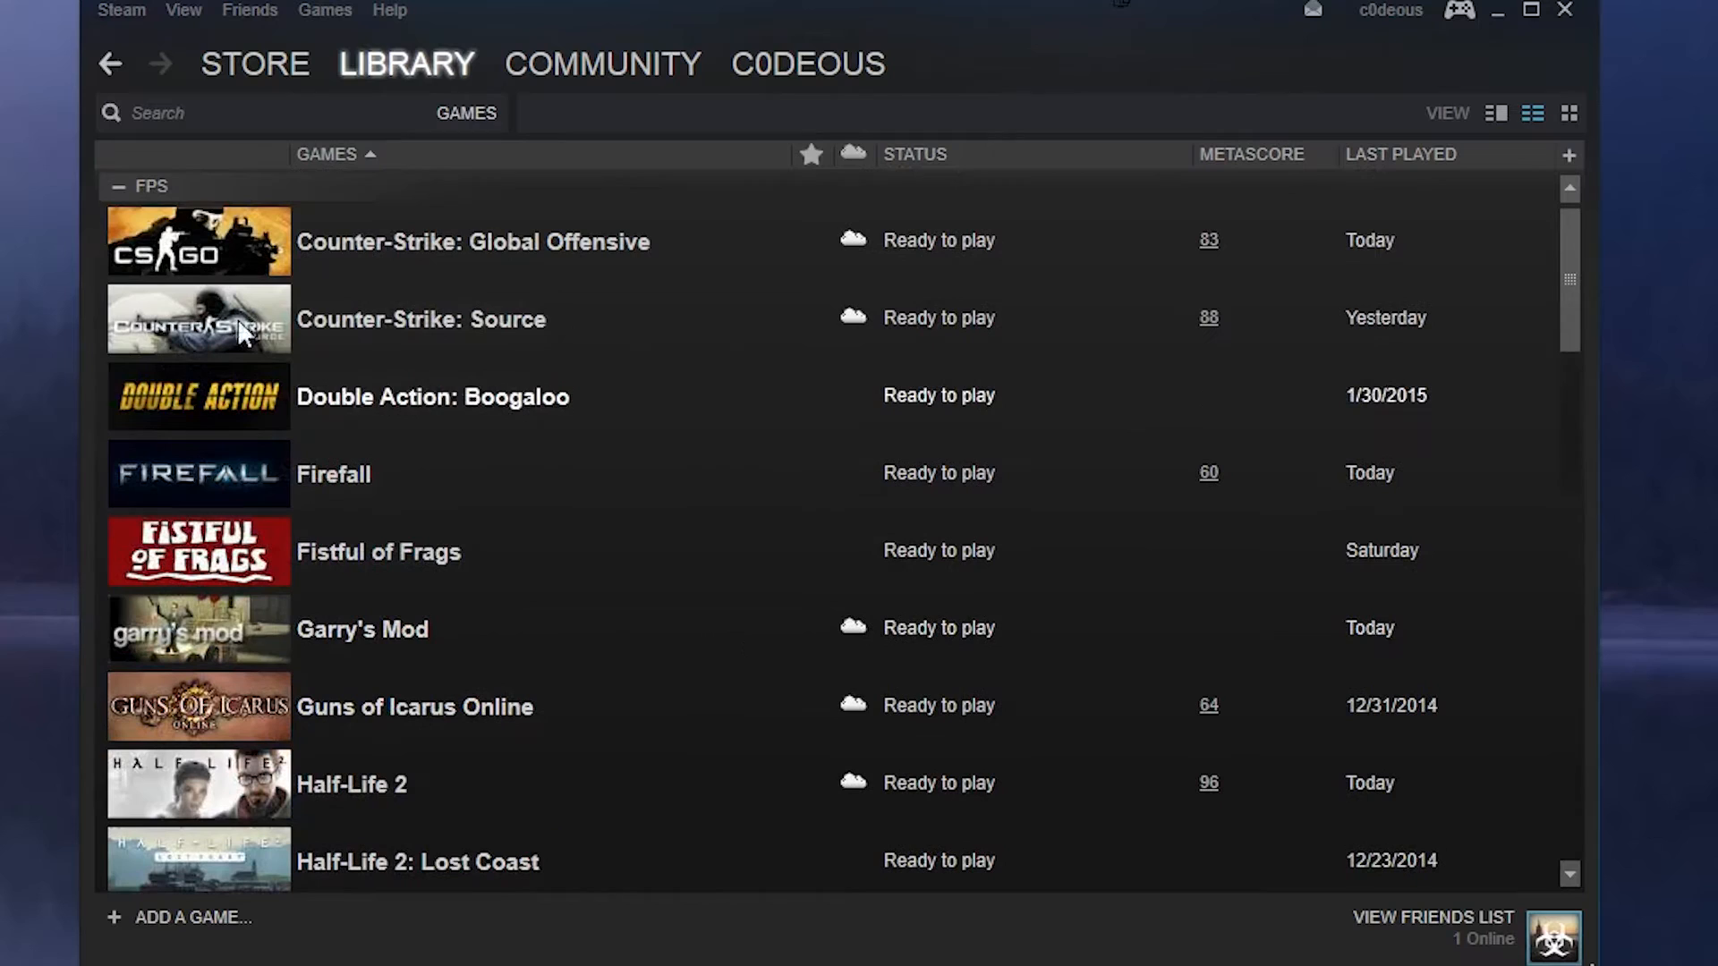
mouse_move(411, 273)
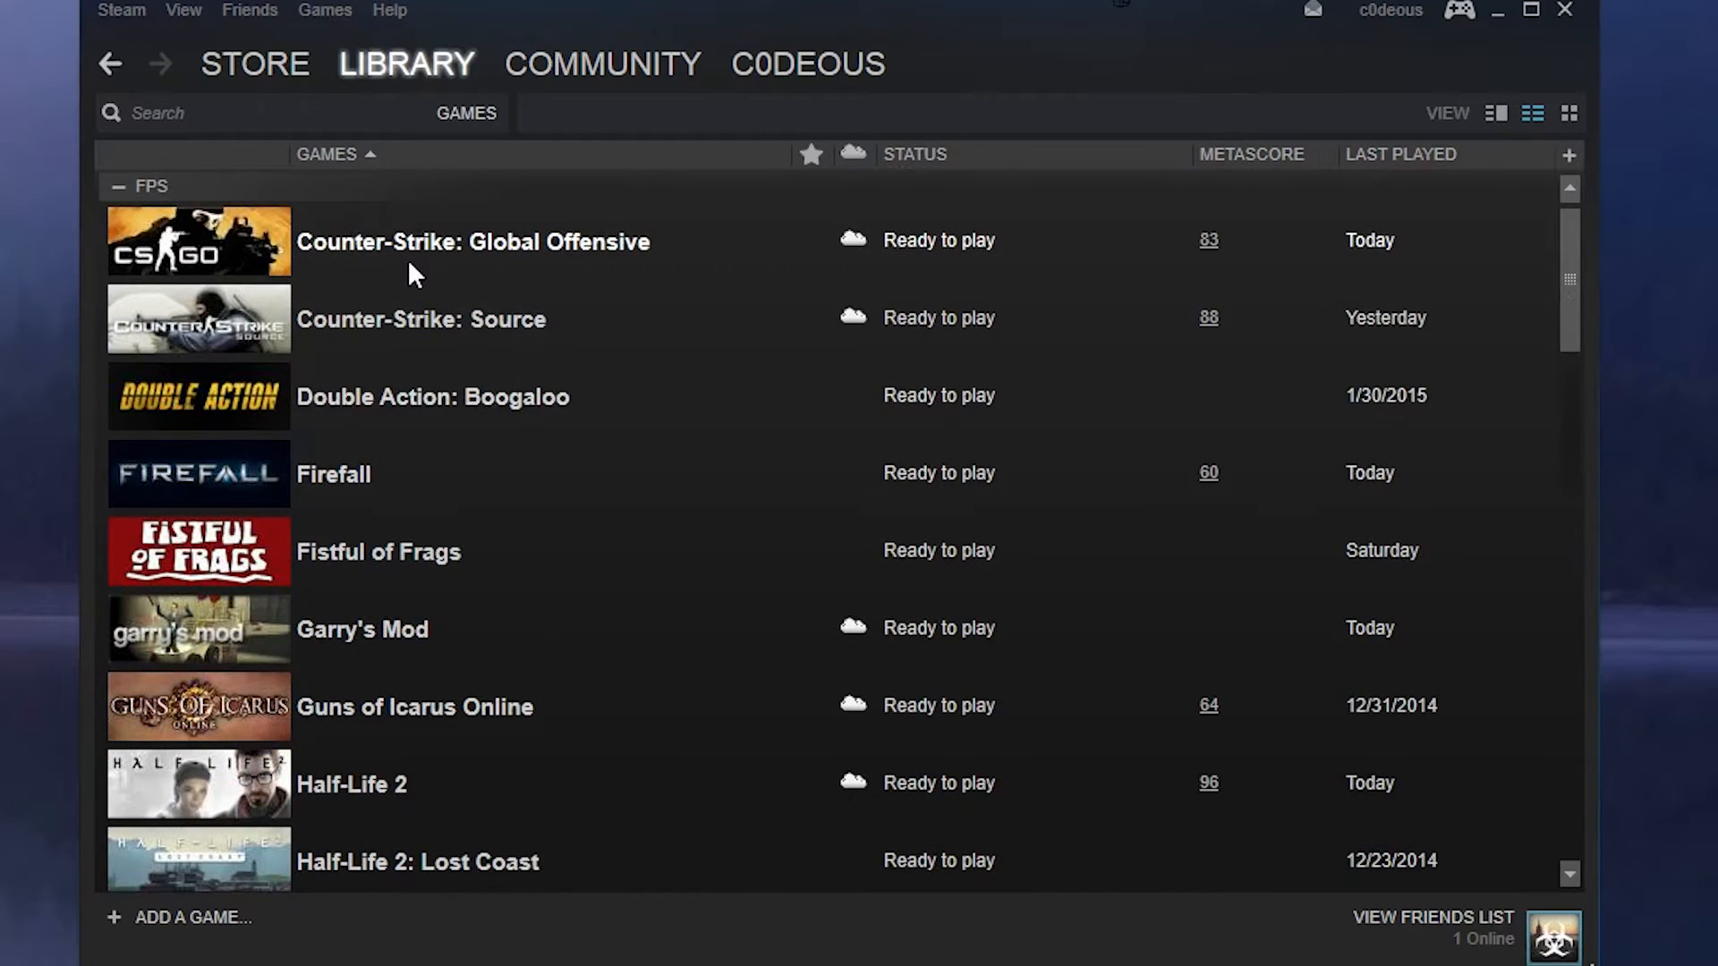
left_click(471, 241)
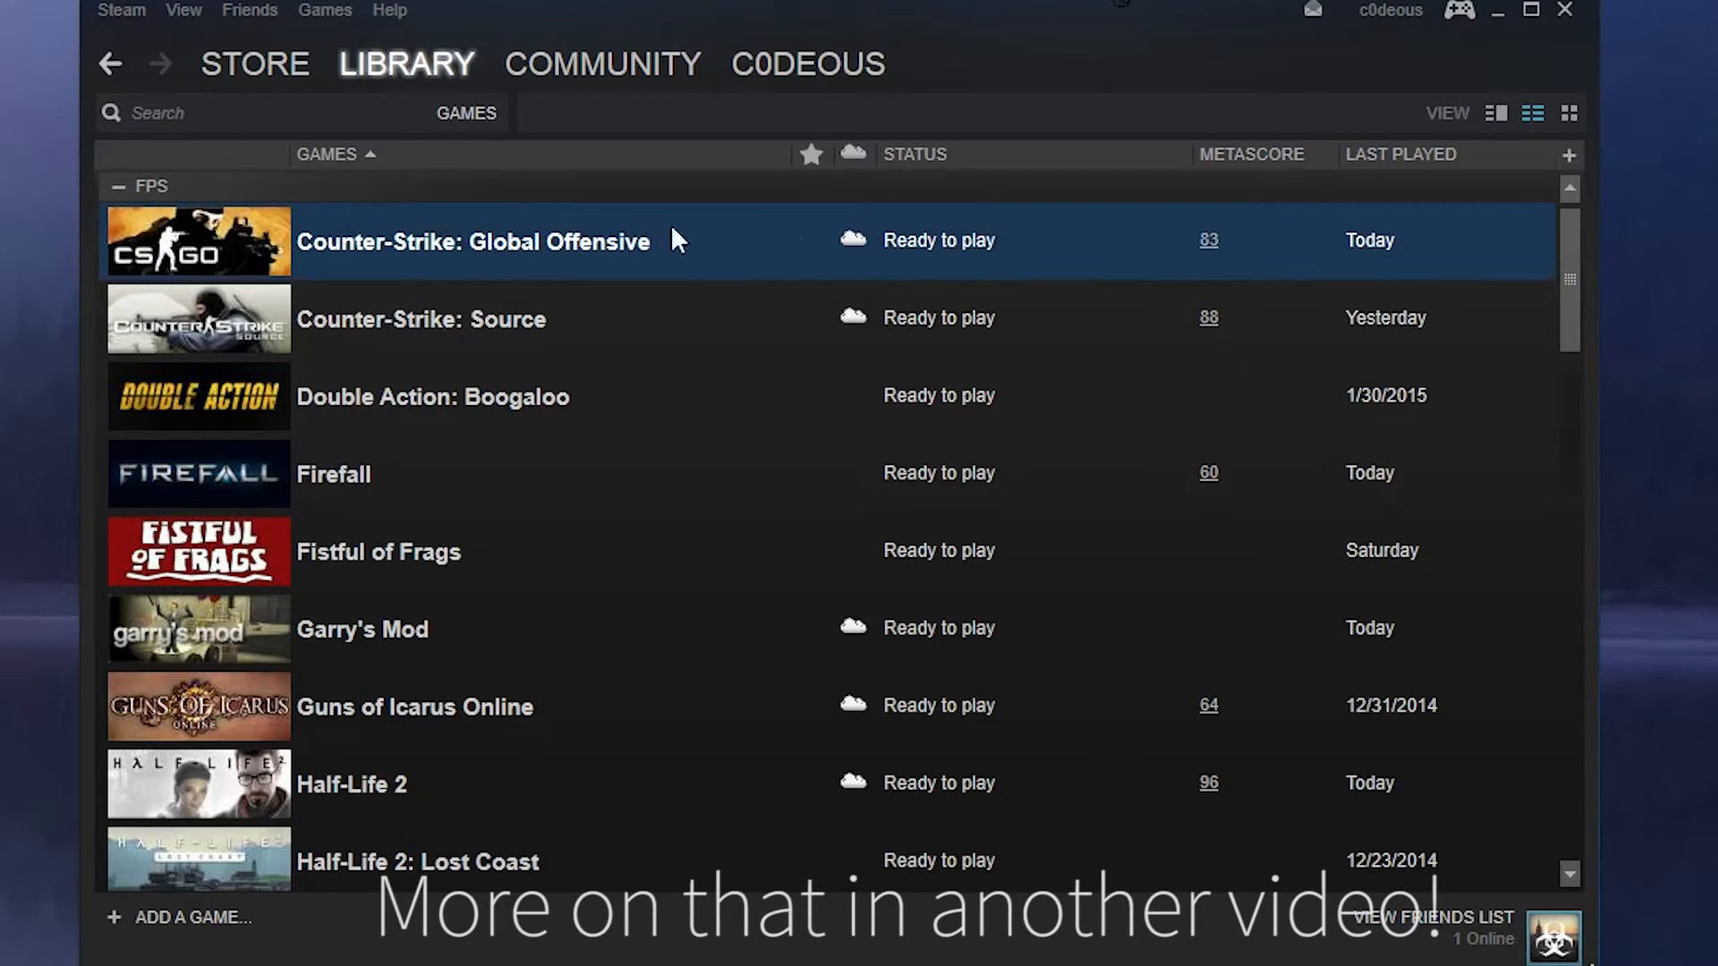
mouse_move(504, 385)
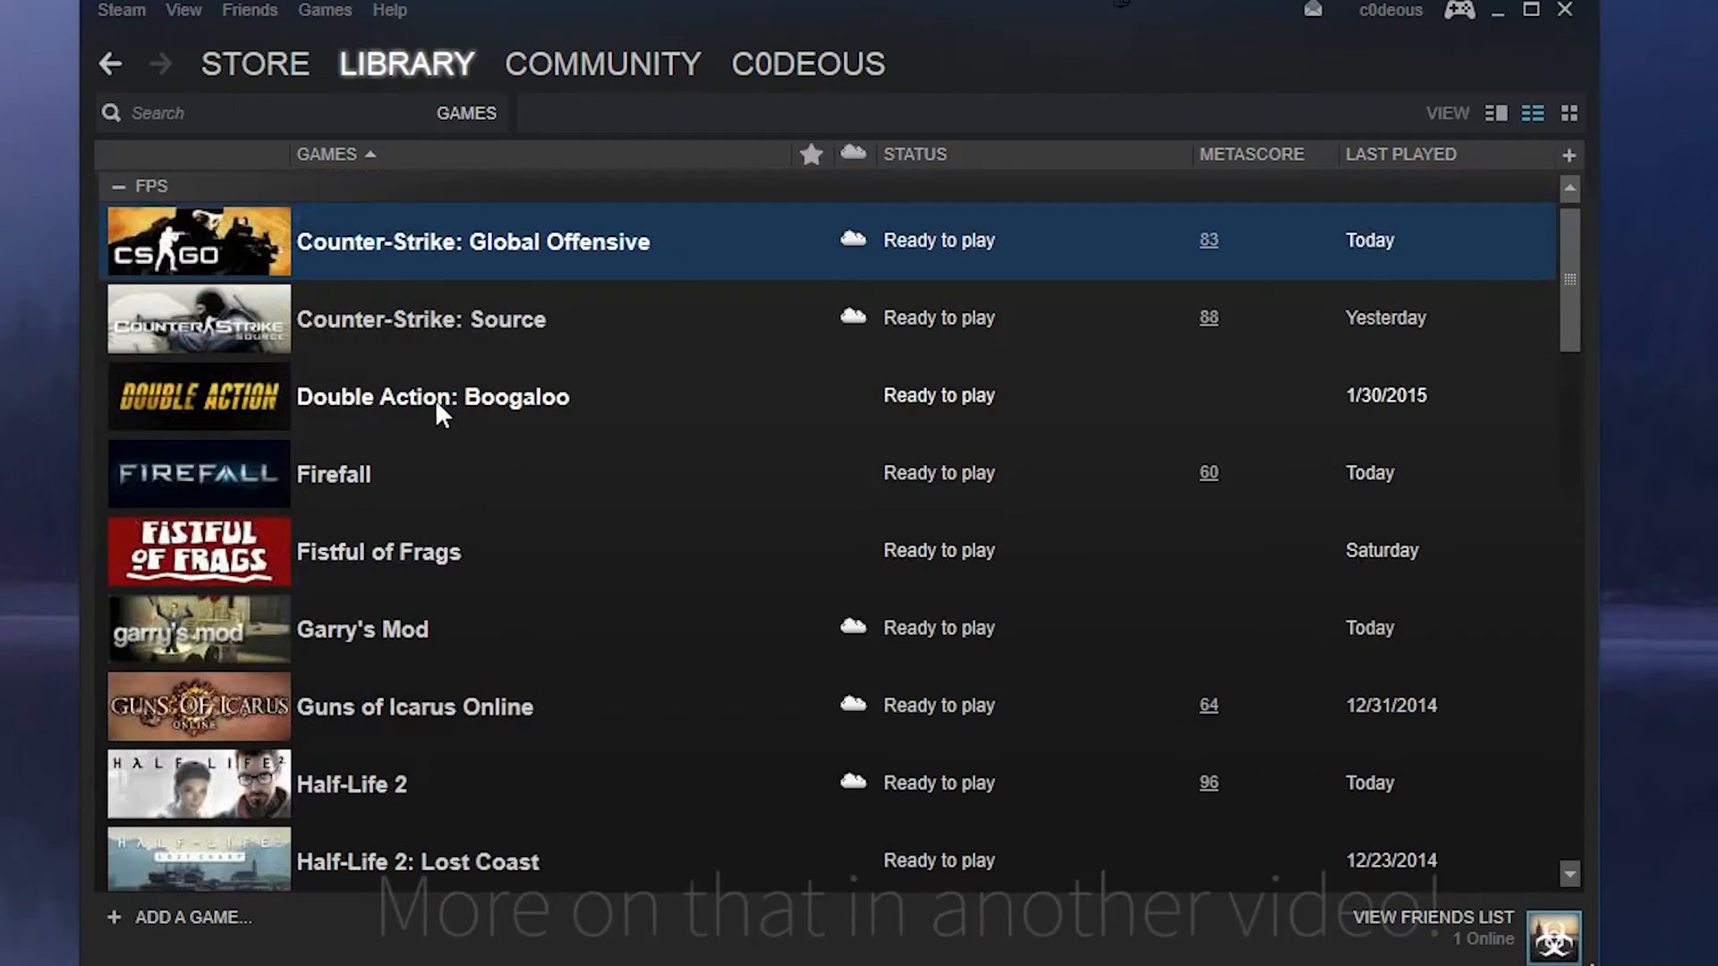
left_click(433, 396)
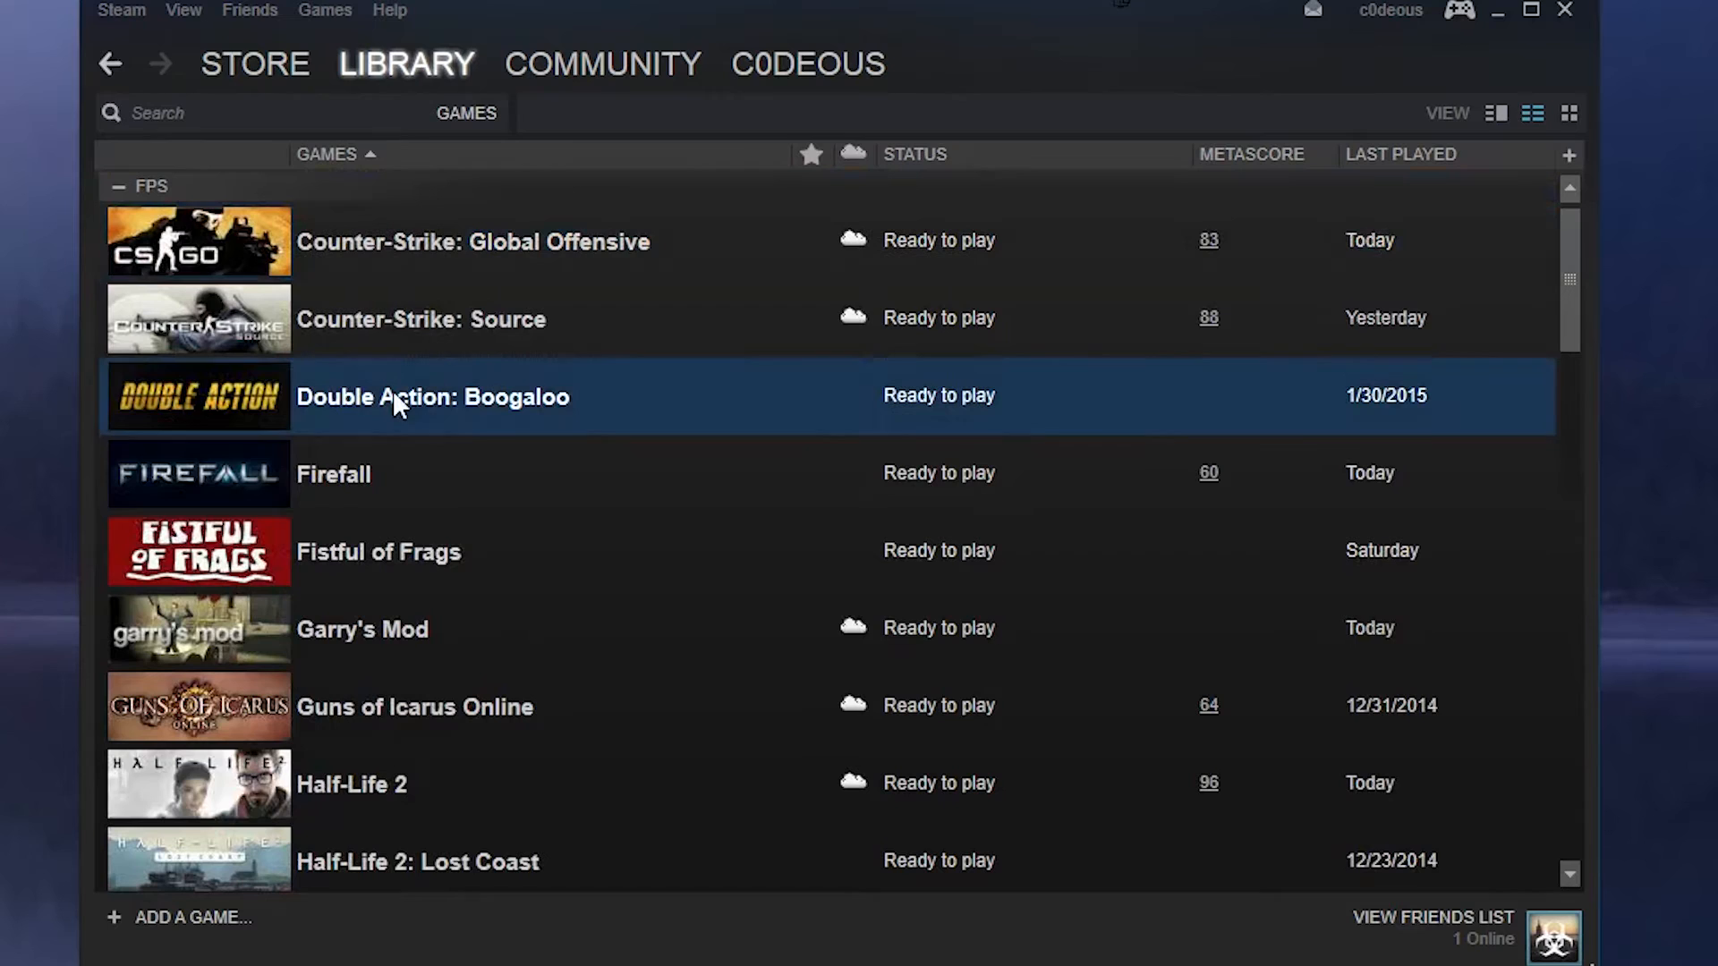
mouse_move(454, 420)
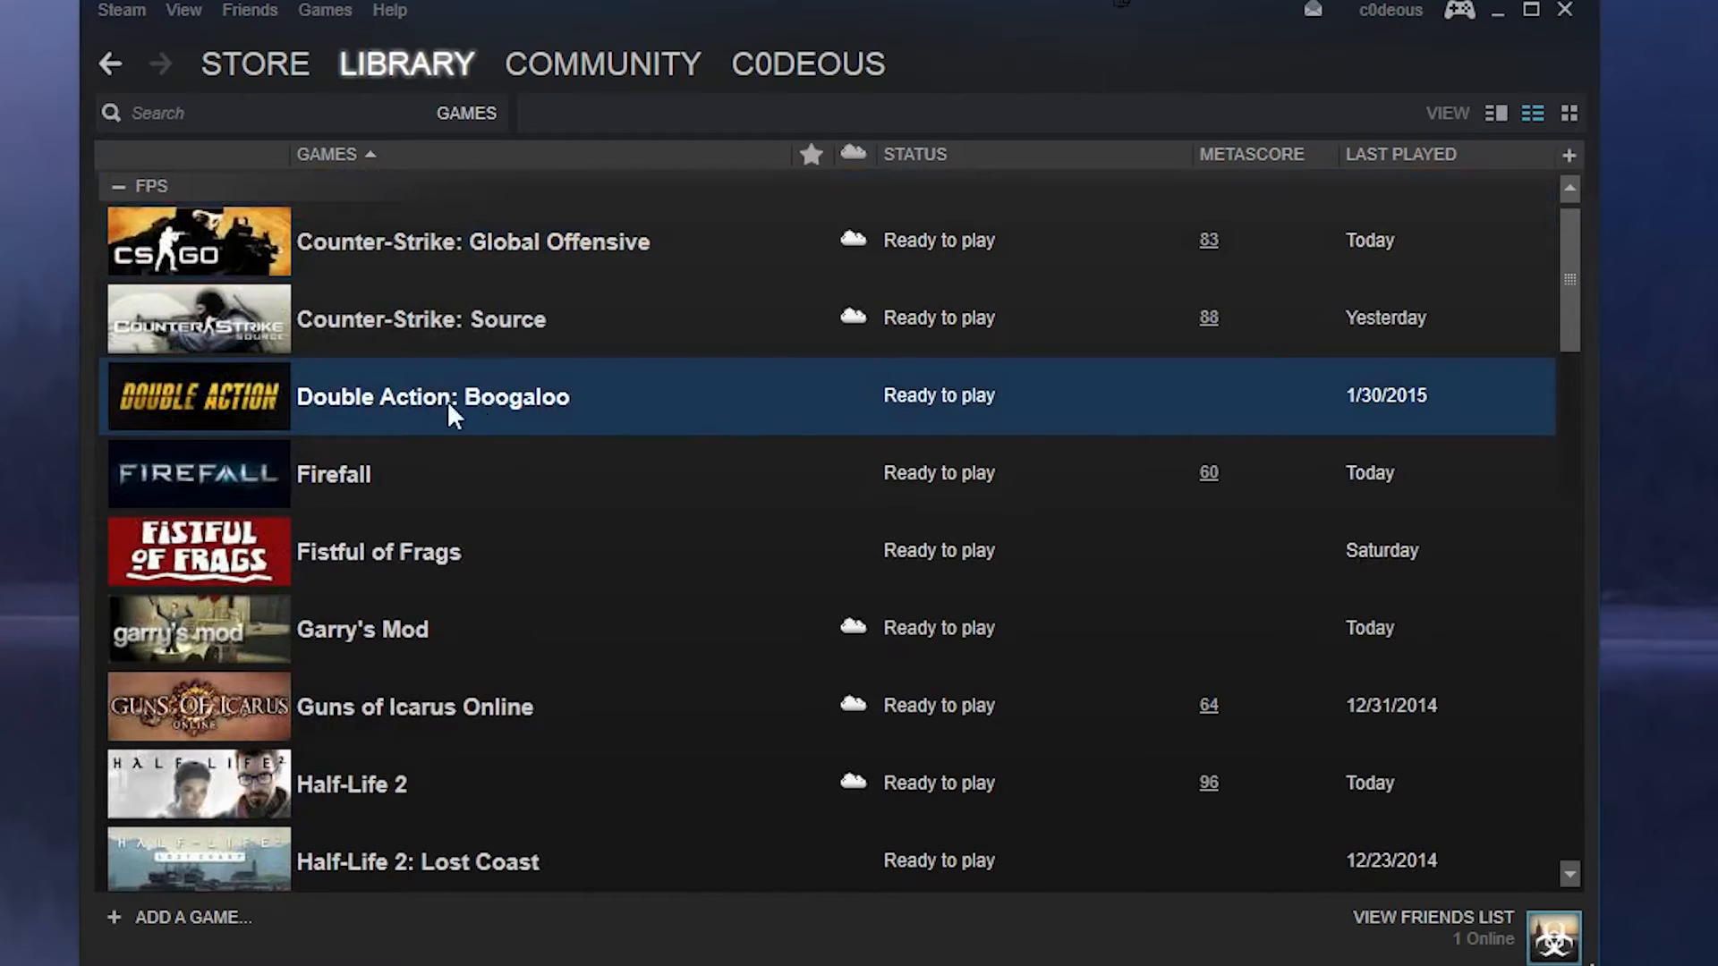
scroll("down", 3)
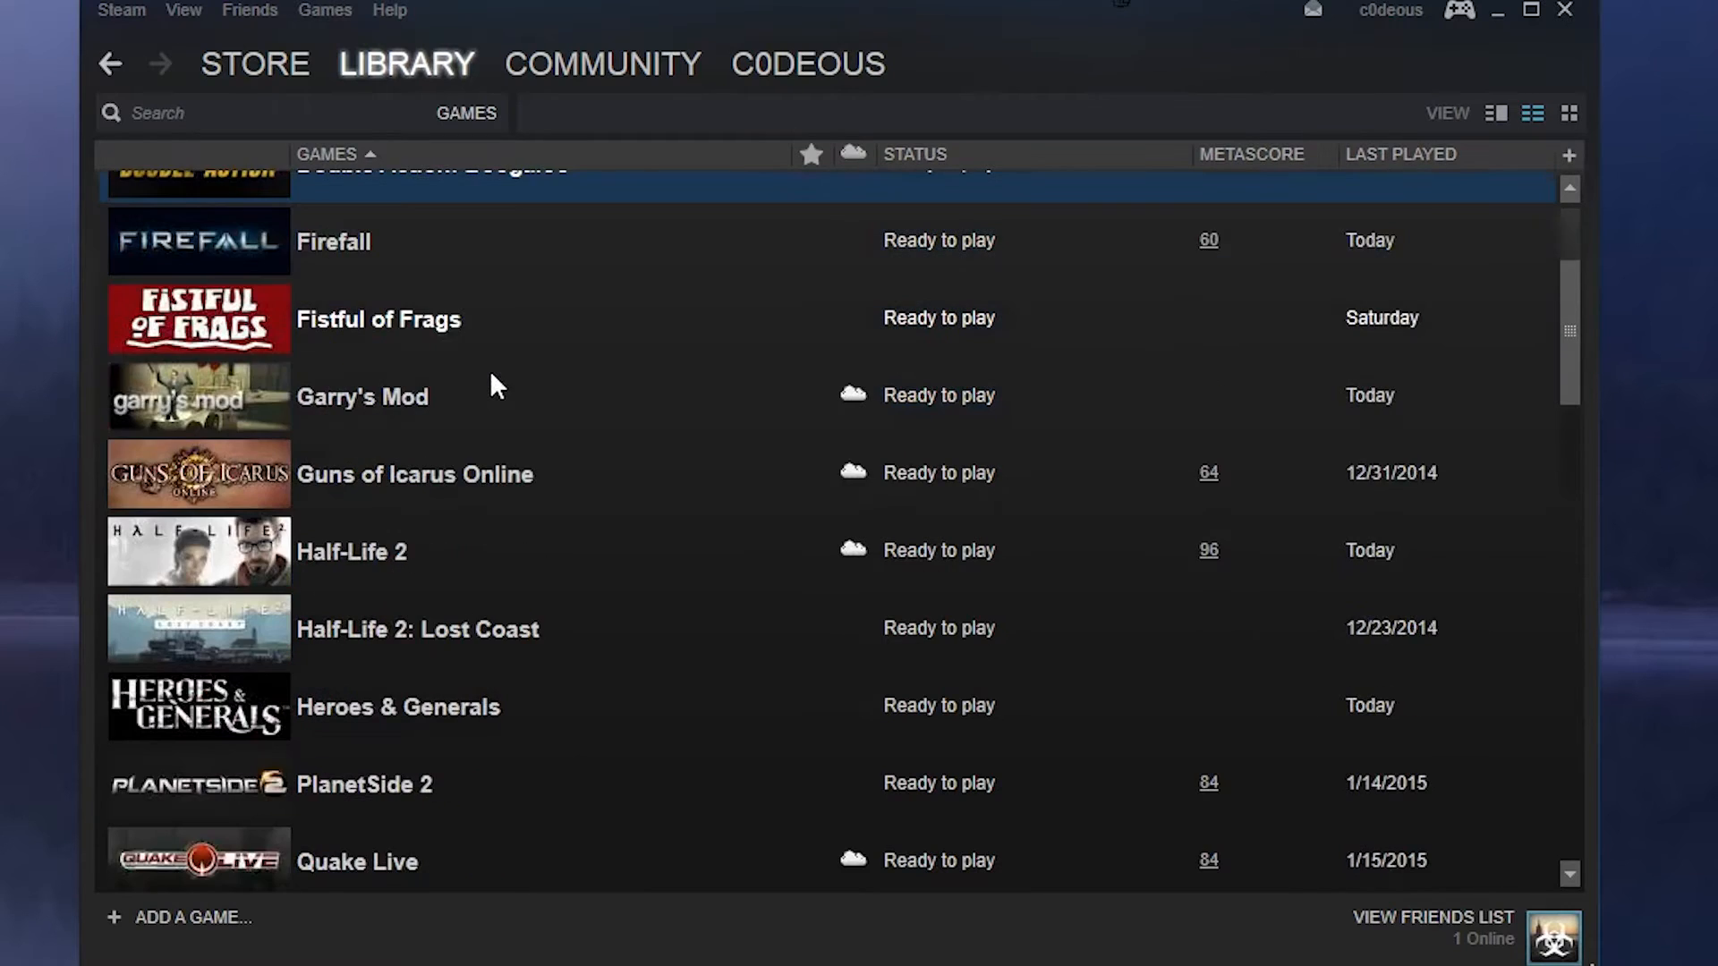
scroll("down", 3)
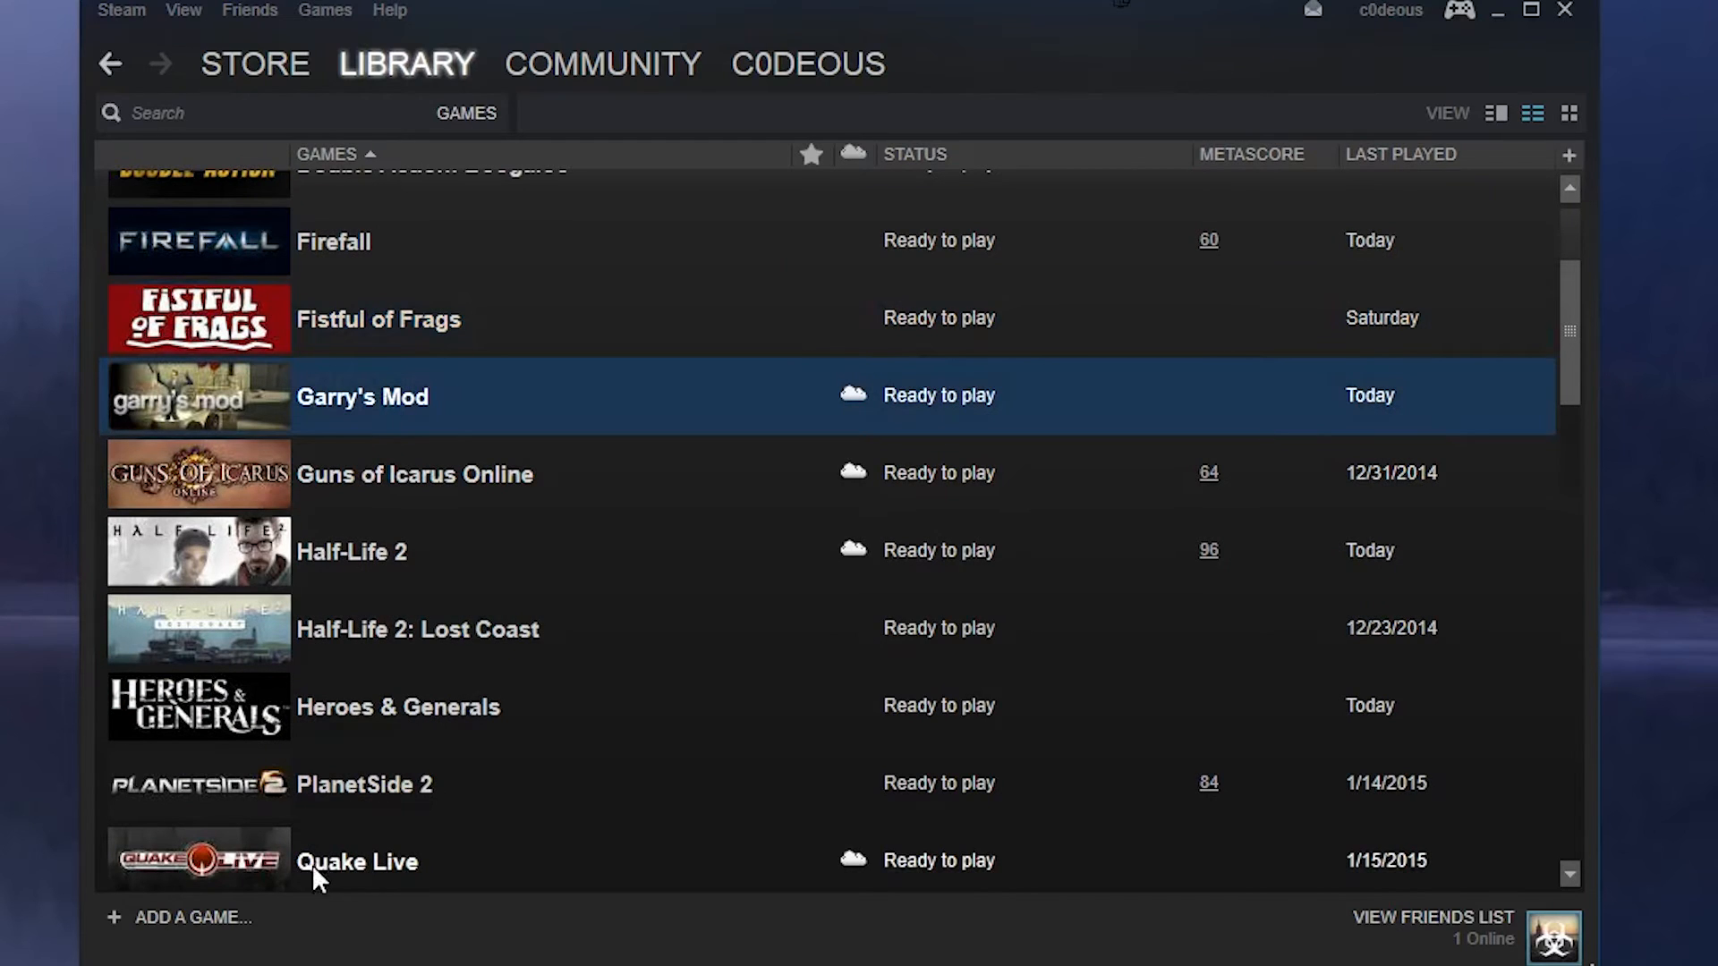
mouse_move(351, 421)
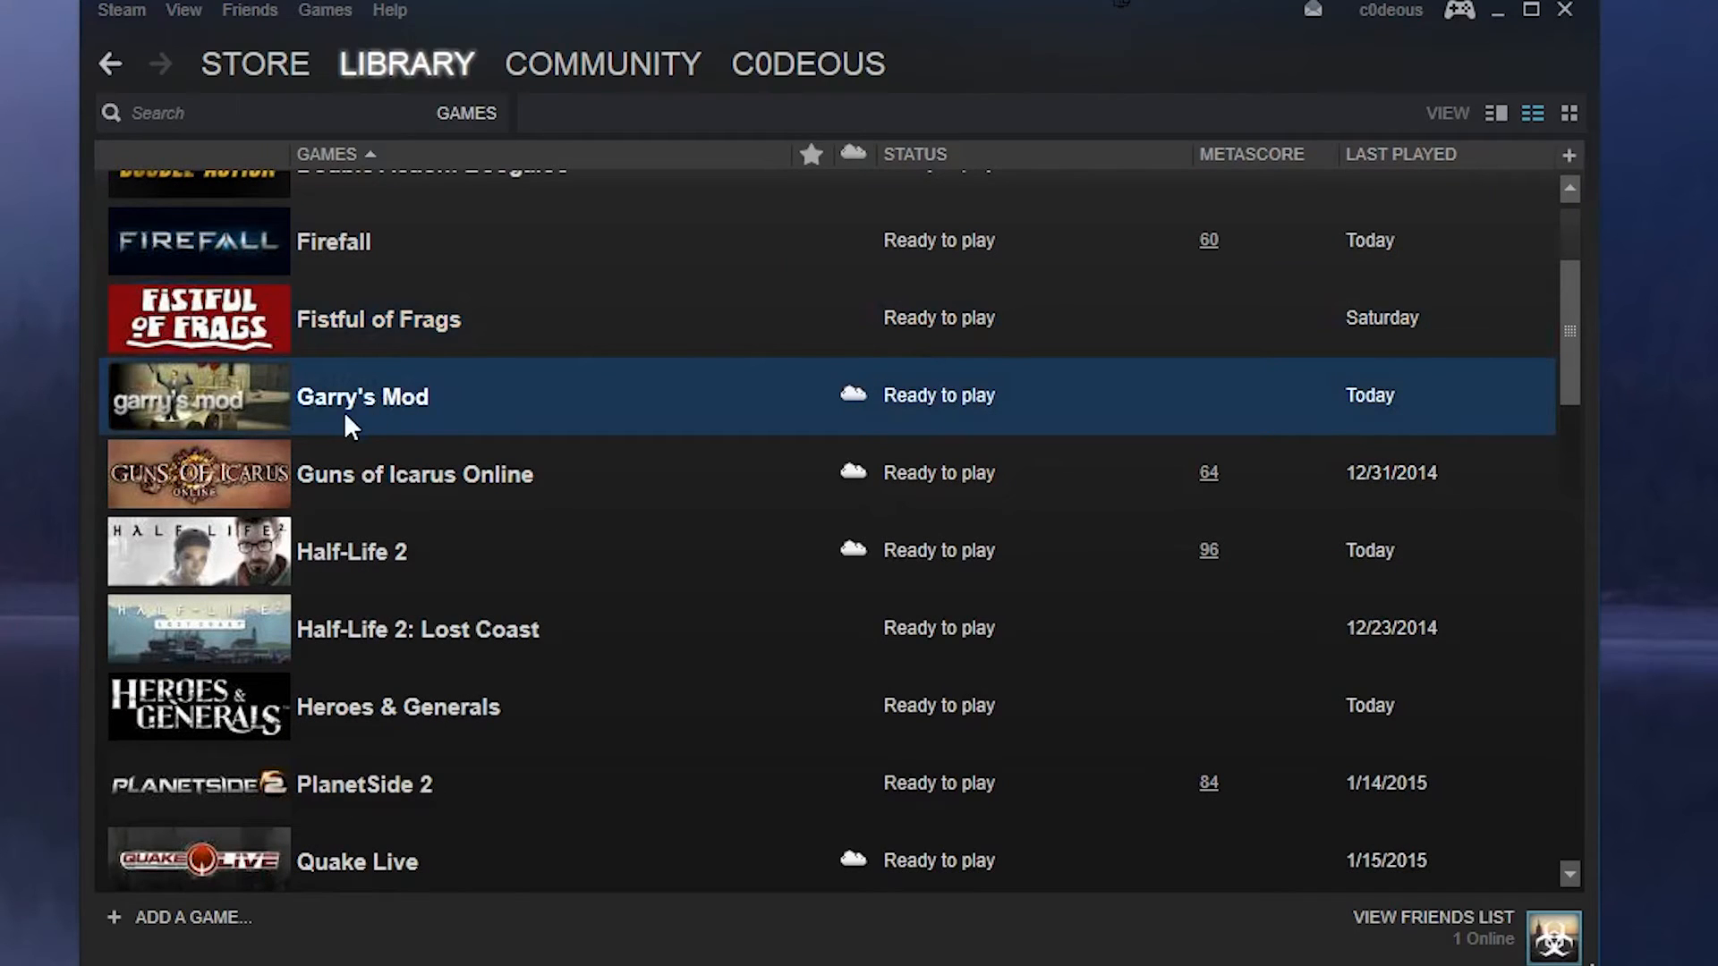
scroll("down", 3)
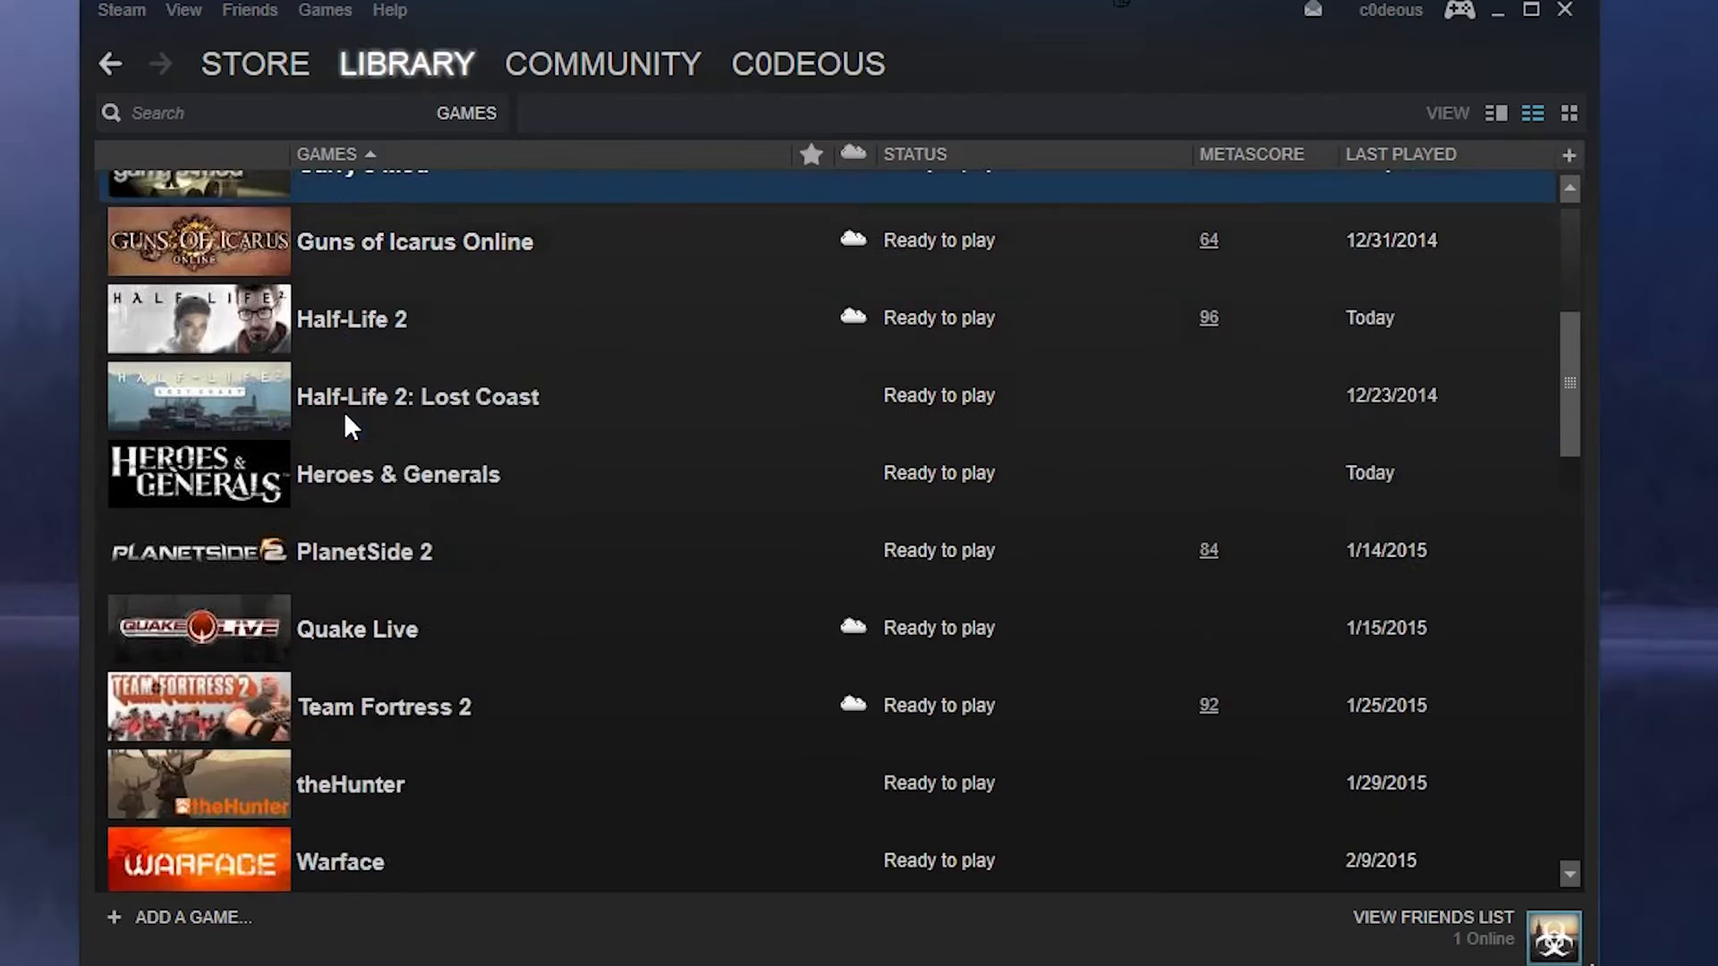
scroll("down", 3)
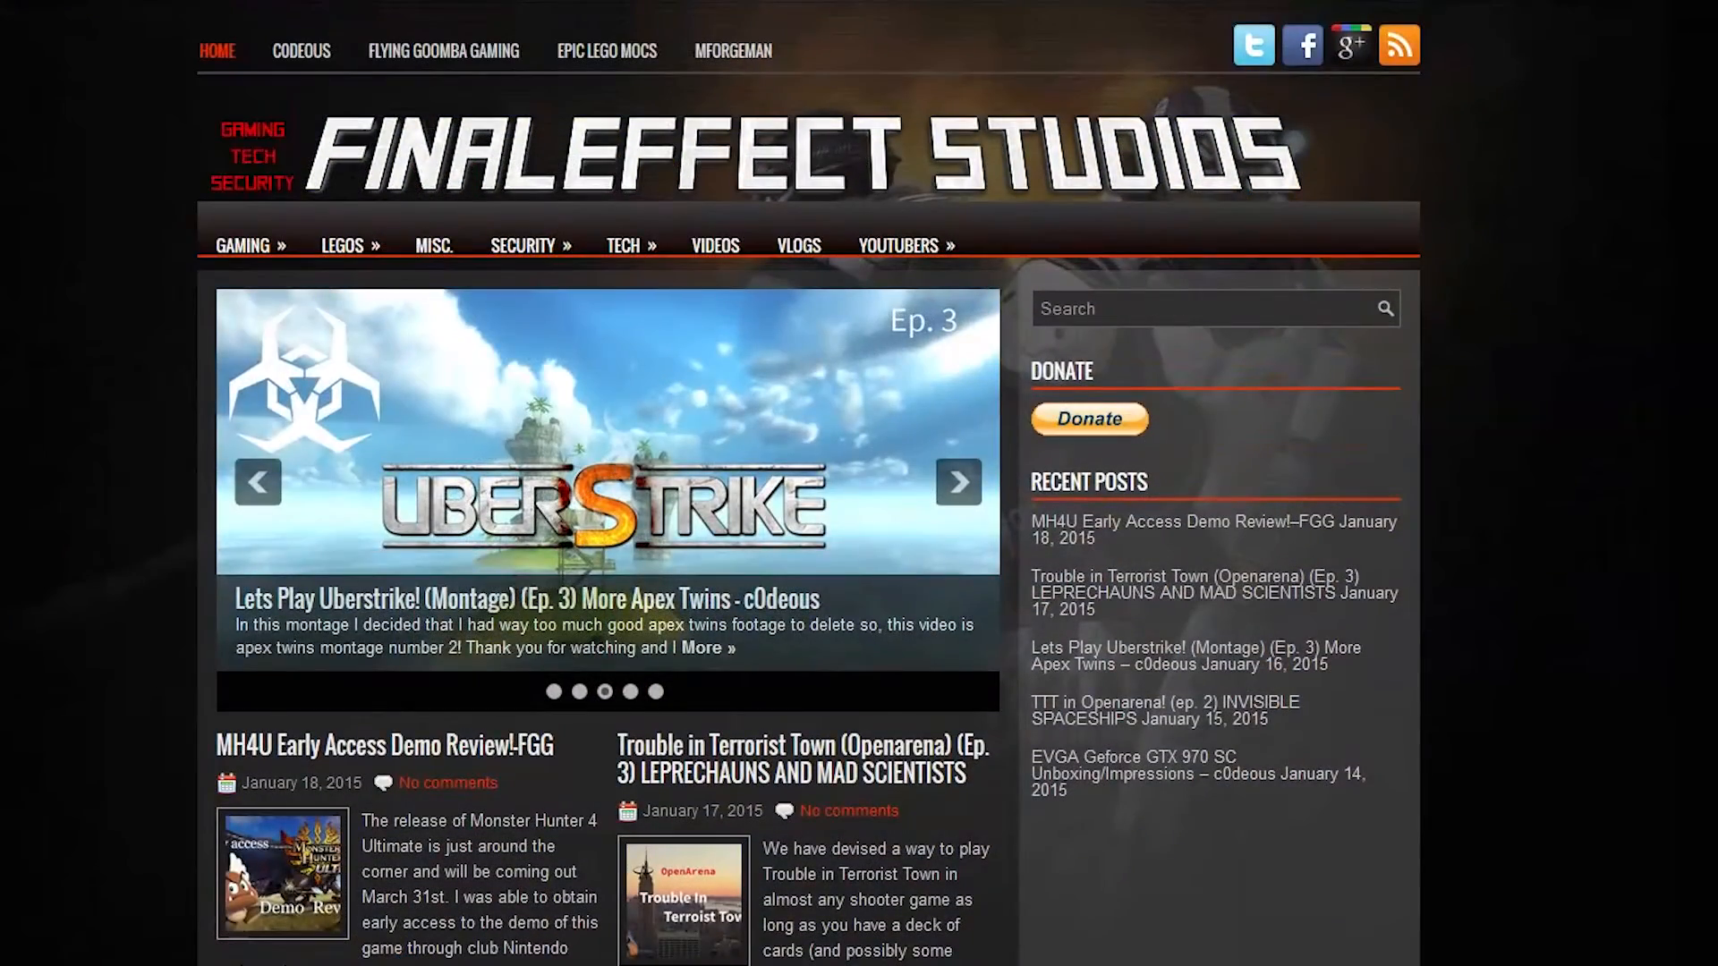
scroll("down", 3)
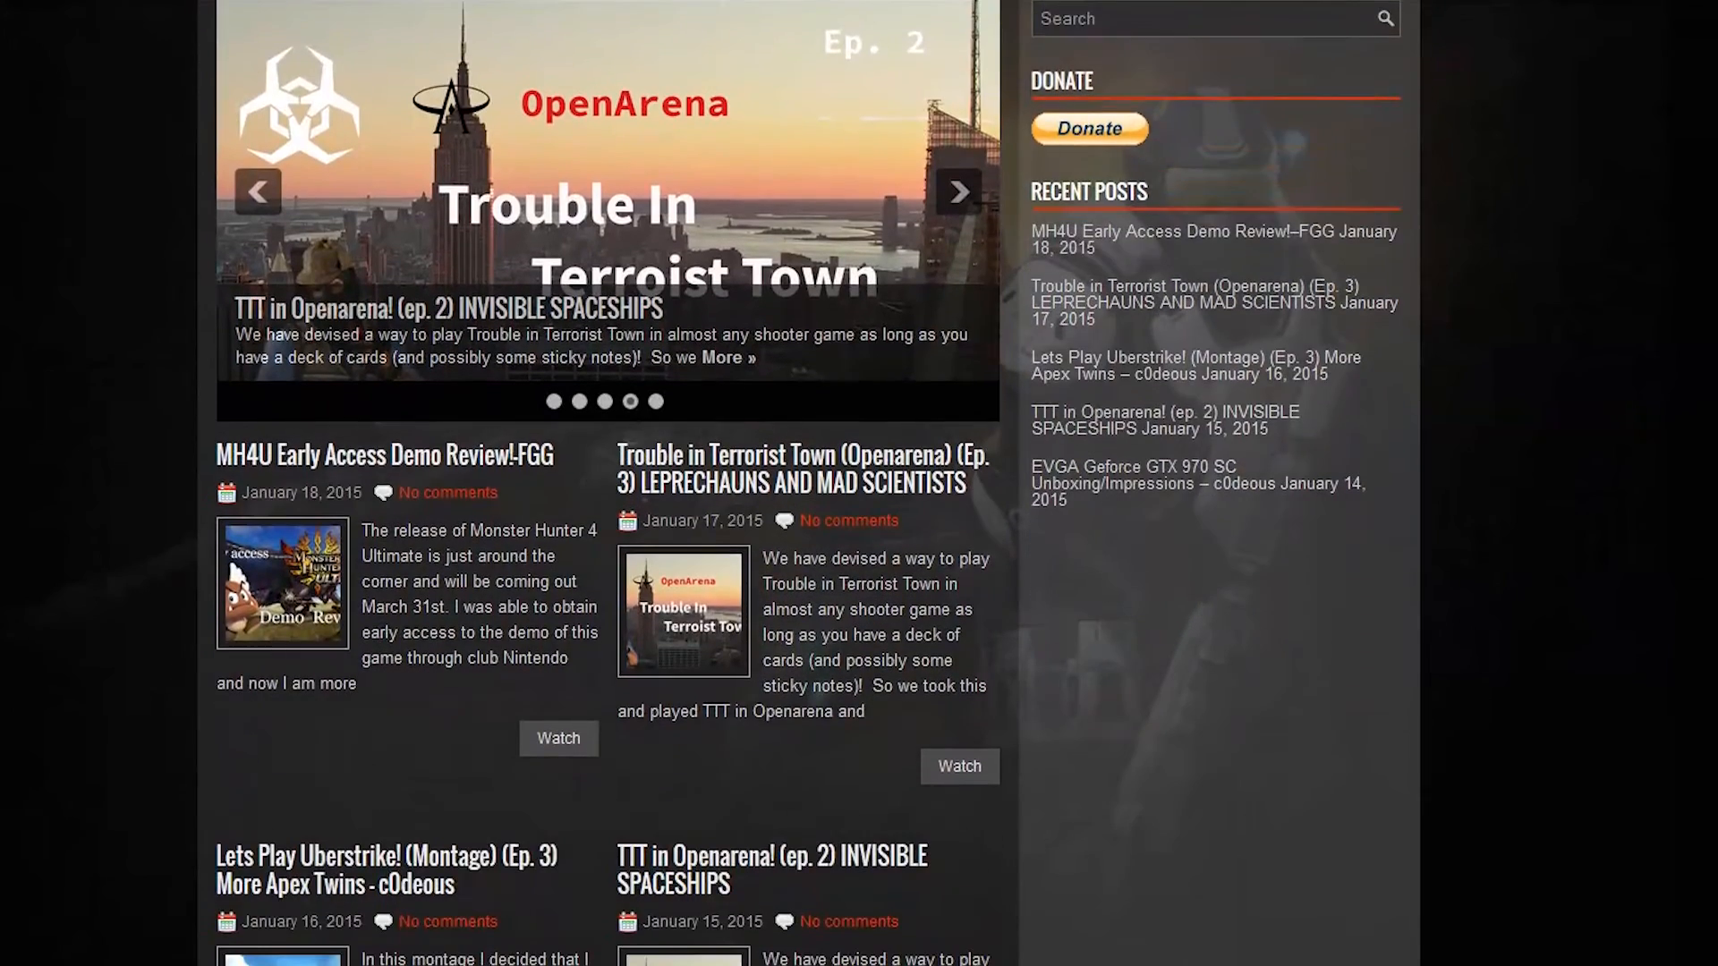
scroll("down", 3)
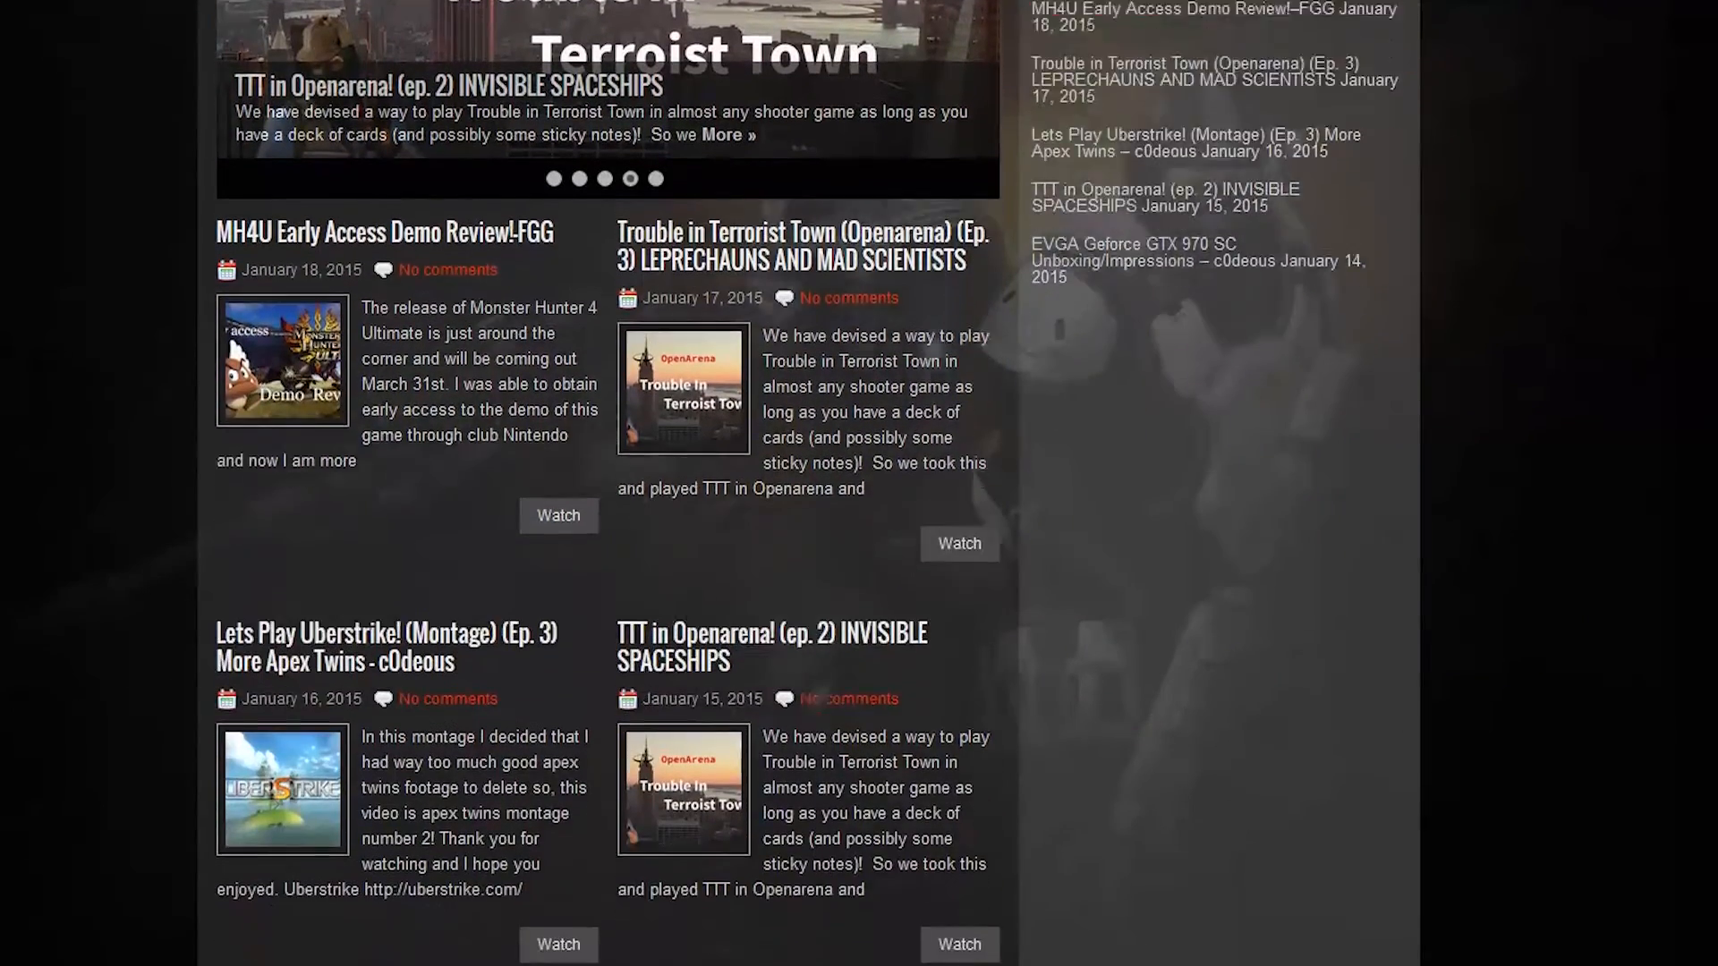
scroll("down", 3)
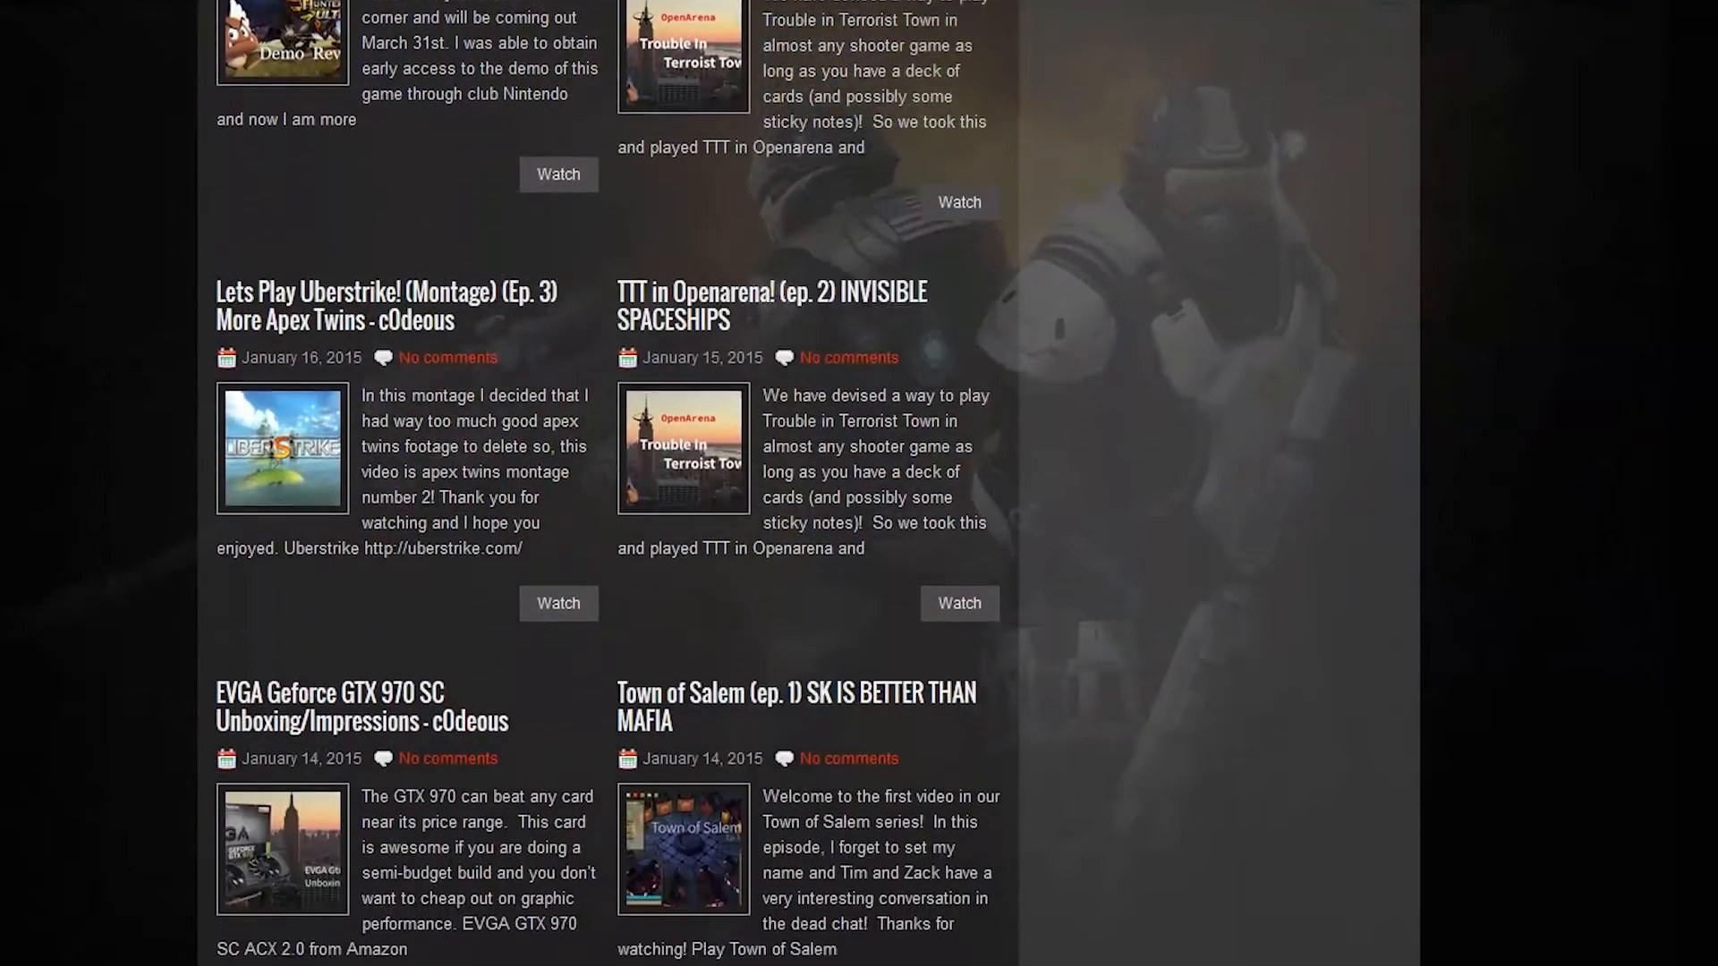
scroll("down", 3)
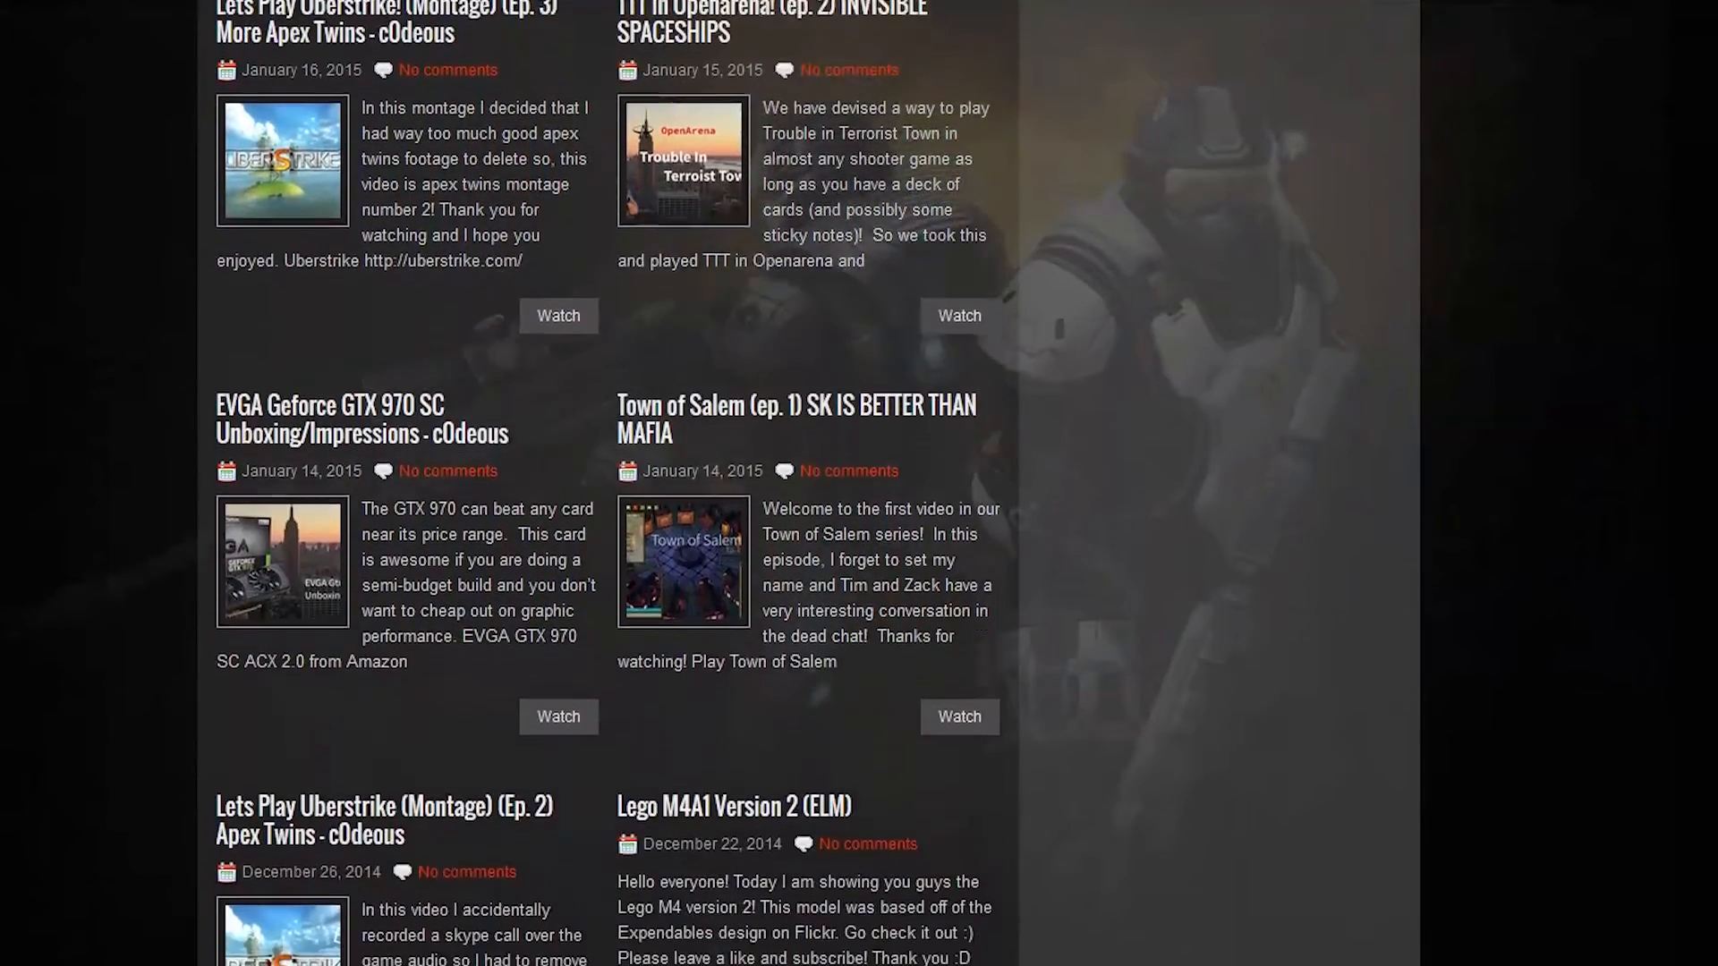